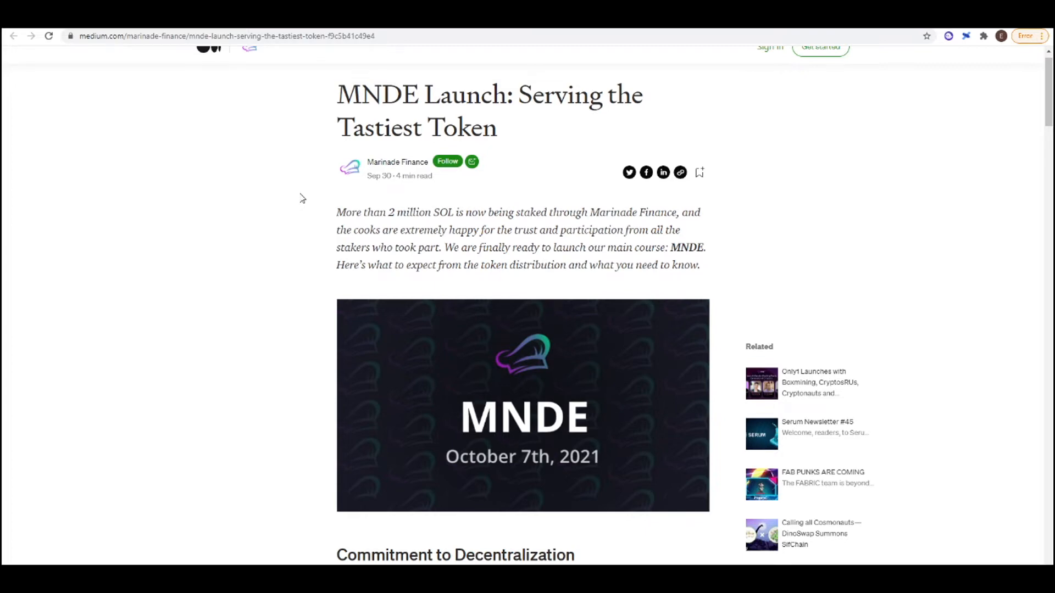
- Scroll through the MNDE launch intro, the three distribution use cases and the Liquidity Mining heading
scroll("down", 3)
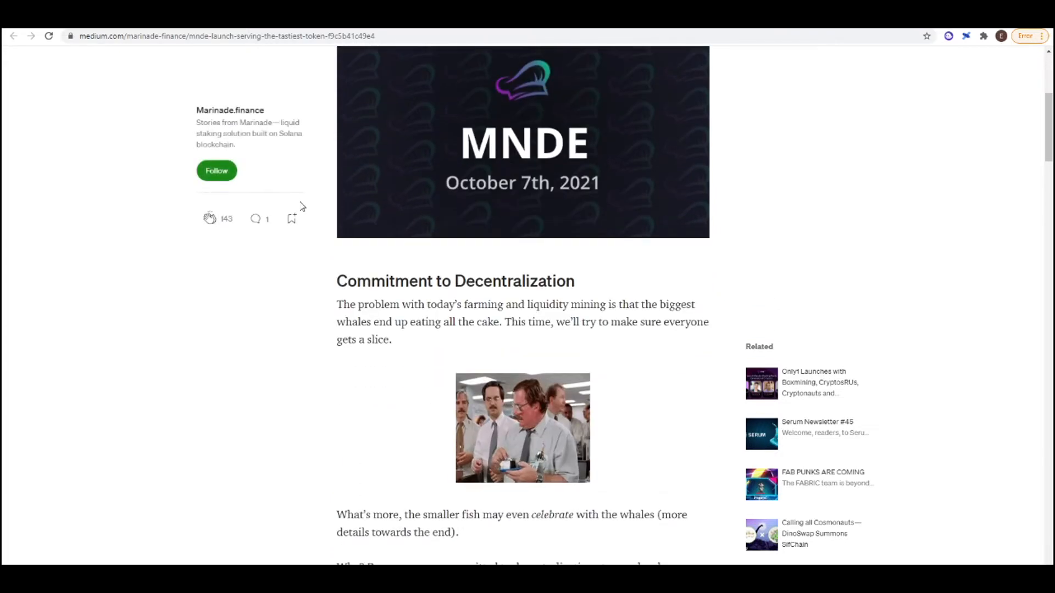
scroll("down", 3)
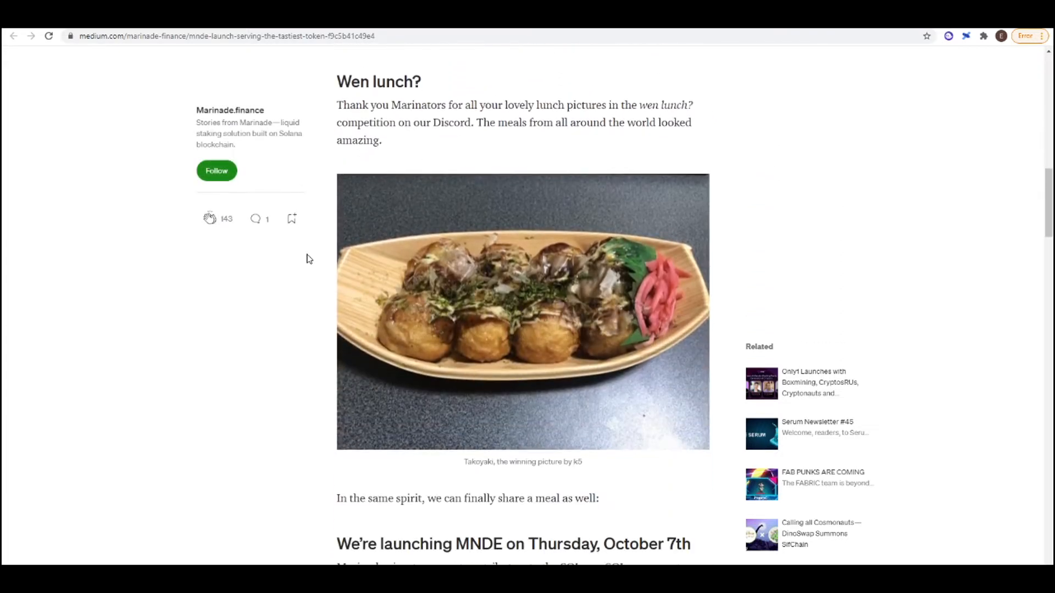
scroll("down", 3)
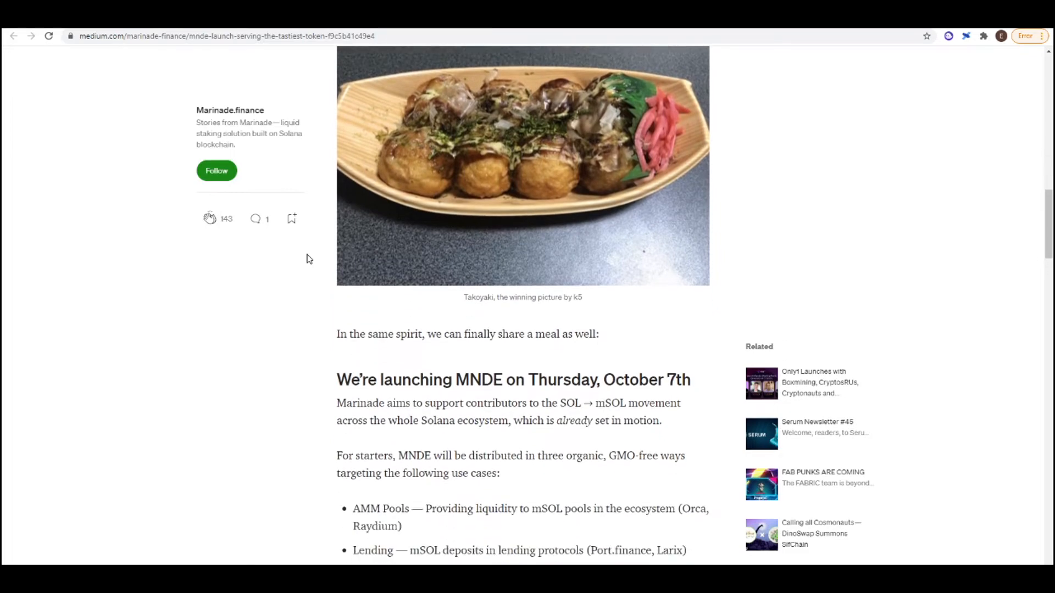
scroll("down", 3)
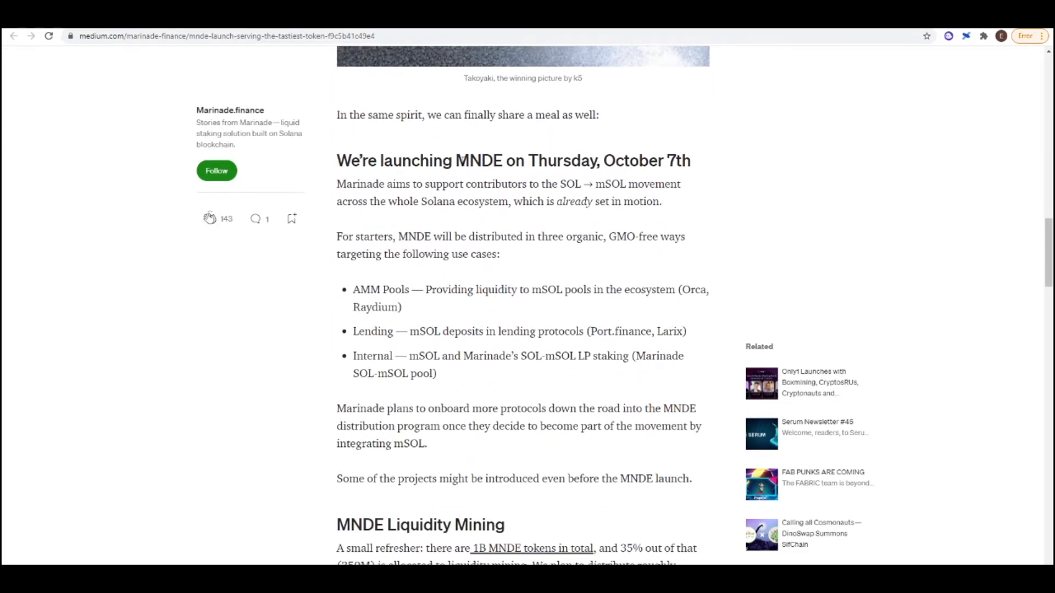
mouse_move(506, 176)
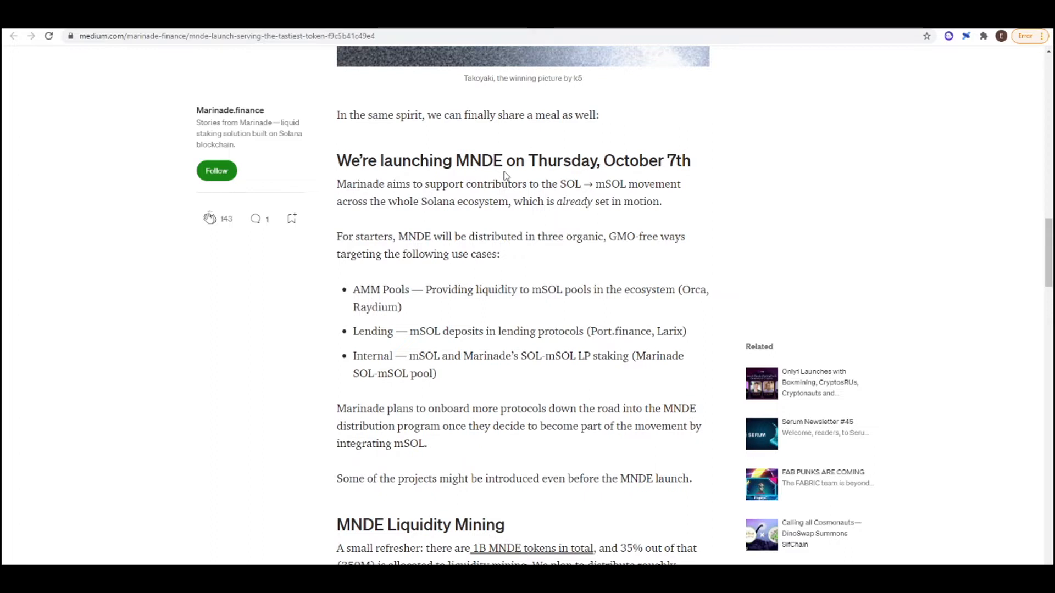
mouse_move(598, 181)
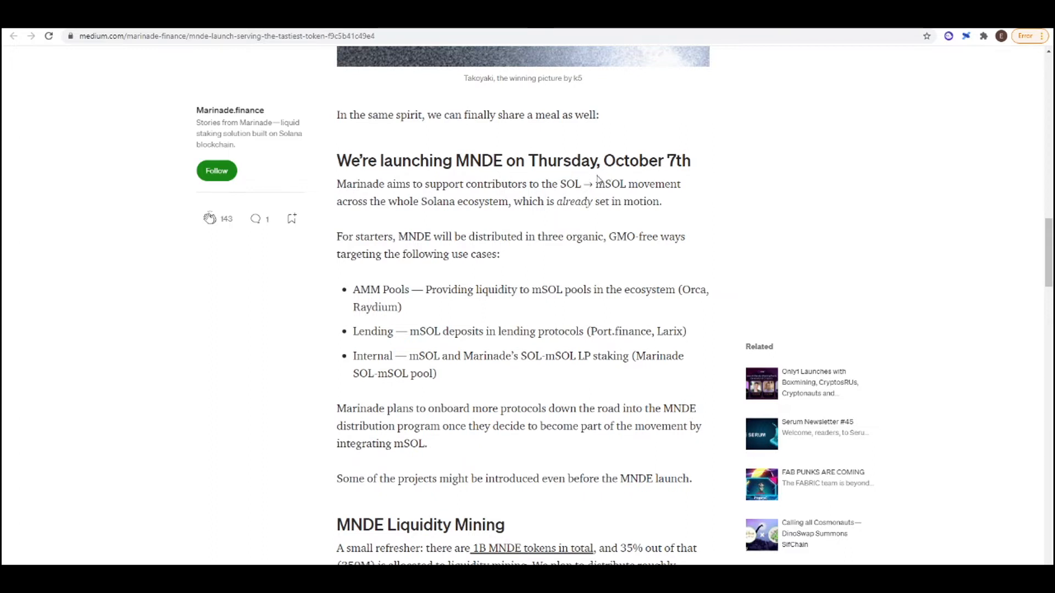
scroll("down", 3)
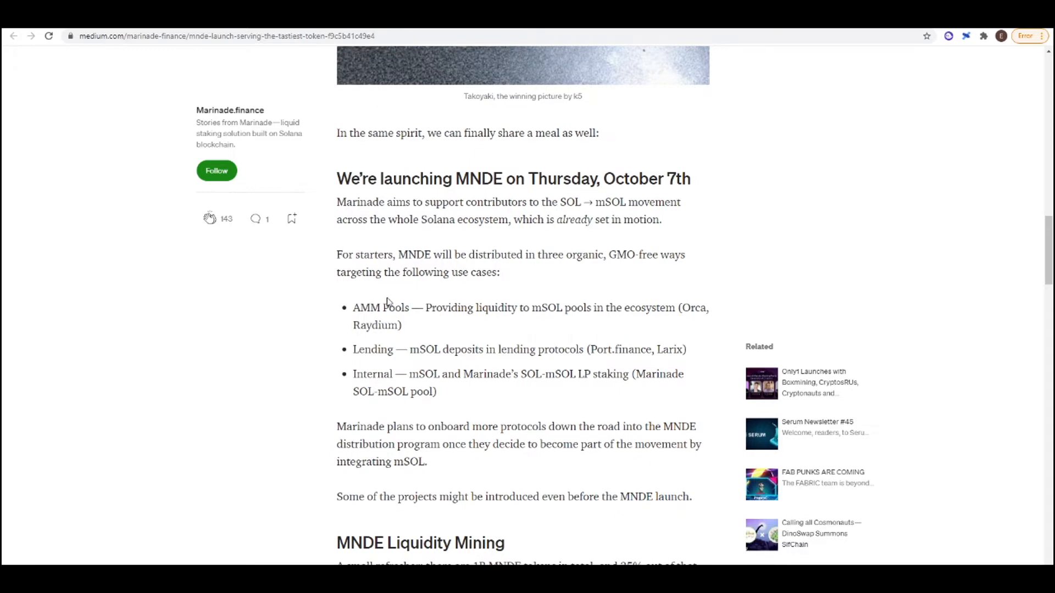
scroll("down", 3)
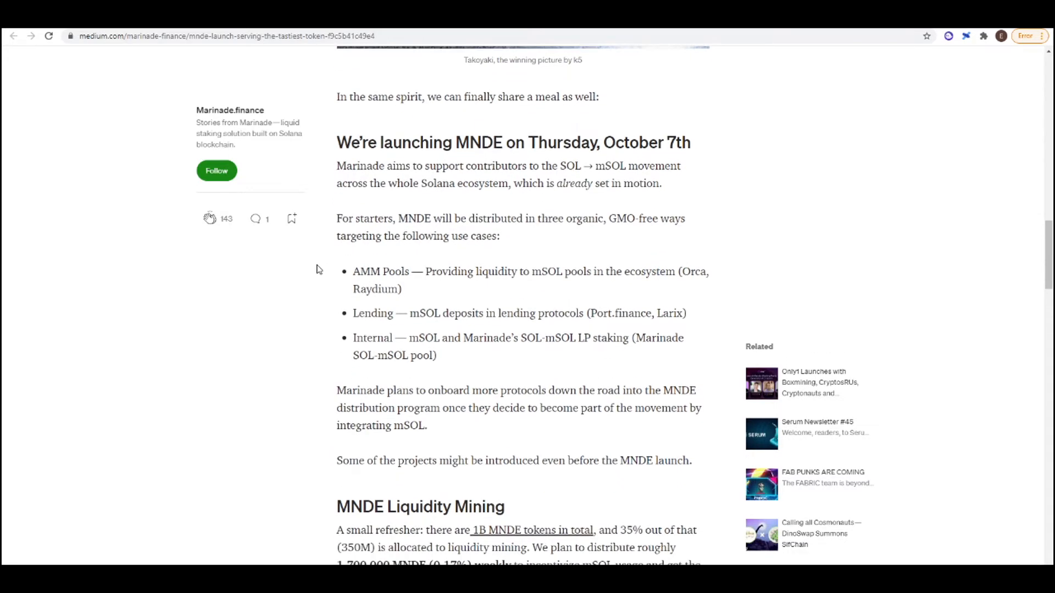
mouse_move(425, 275)
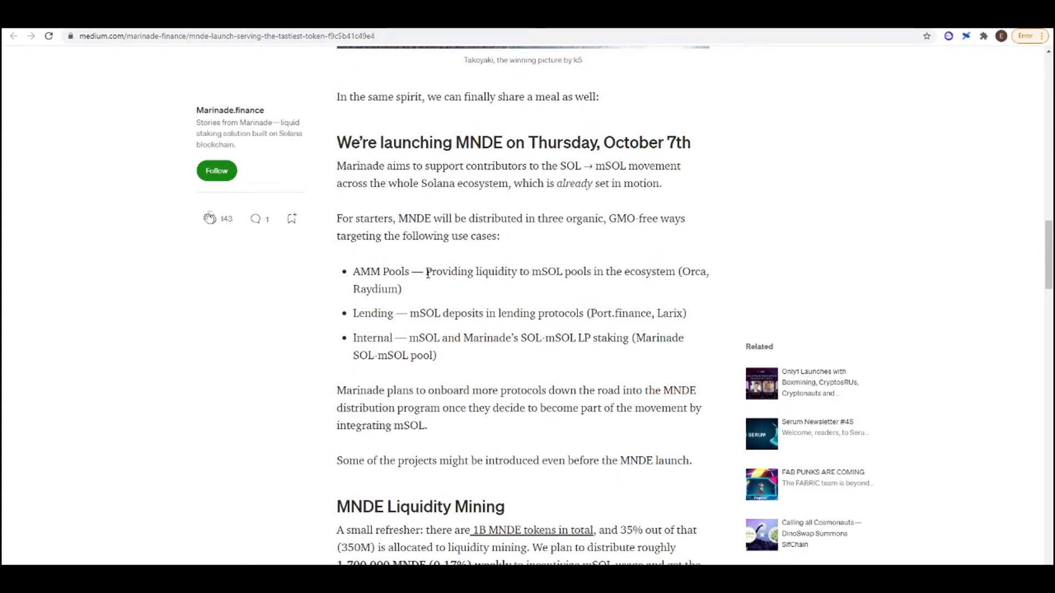
mouse_move(495, 288)
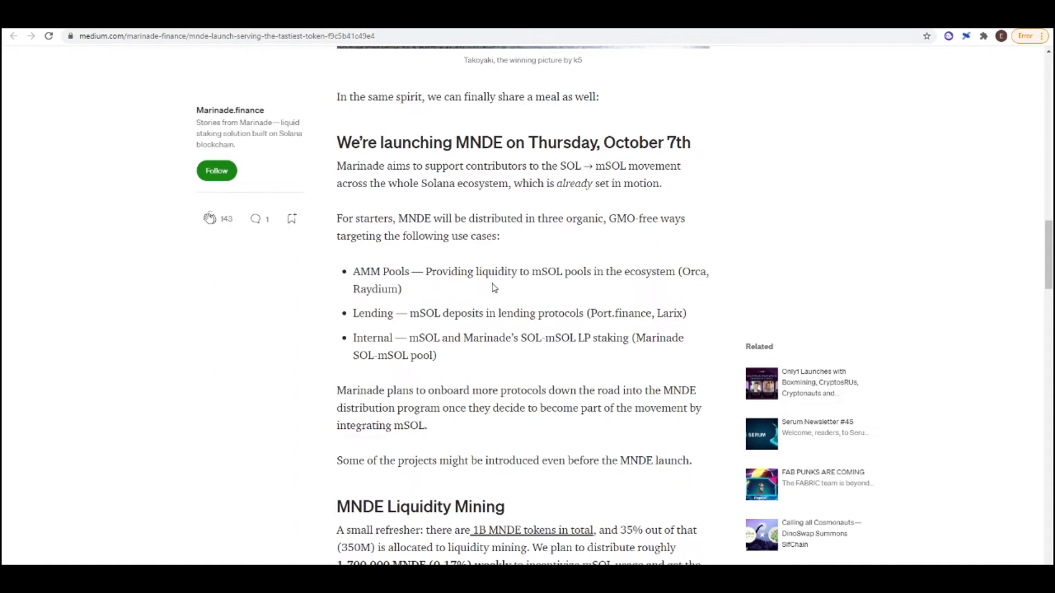
mouse_move(403, 330)
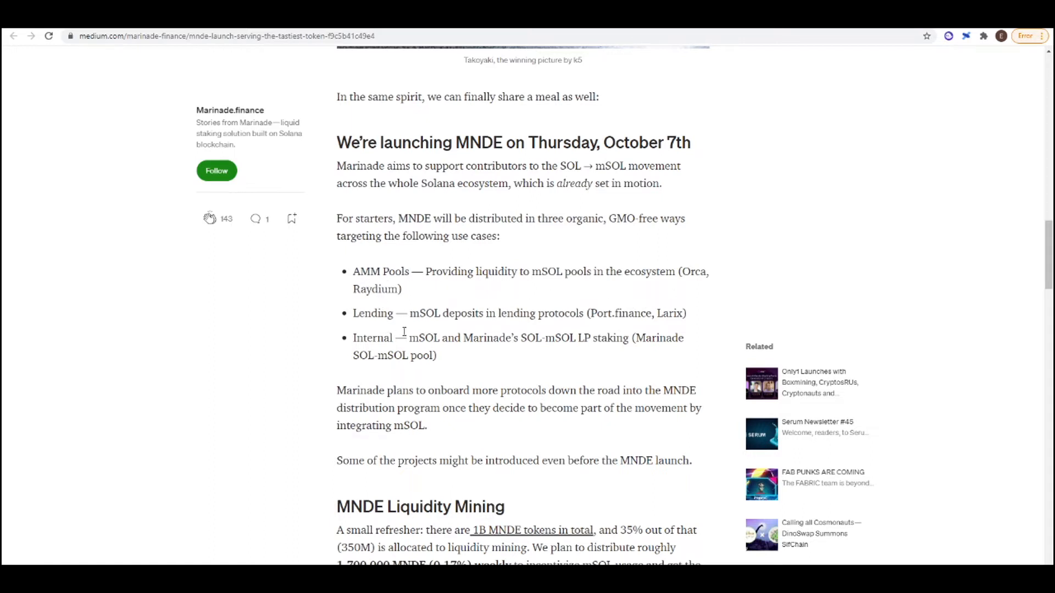
mouse_move(500, 330)
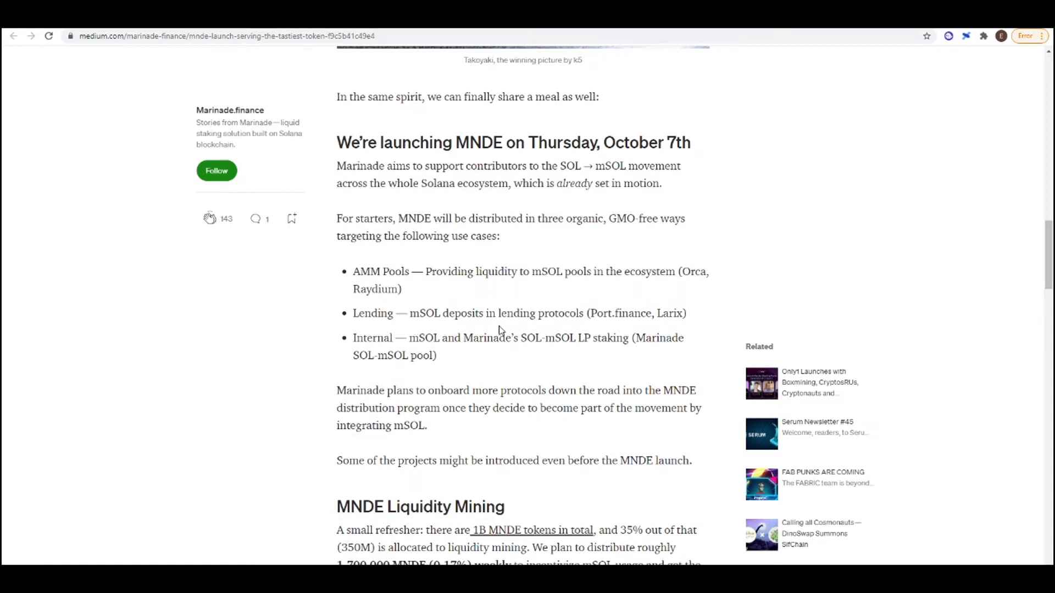
mouse_move(629, 334)
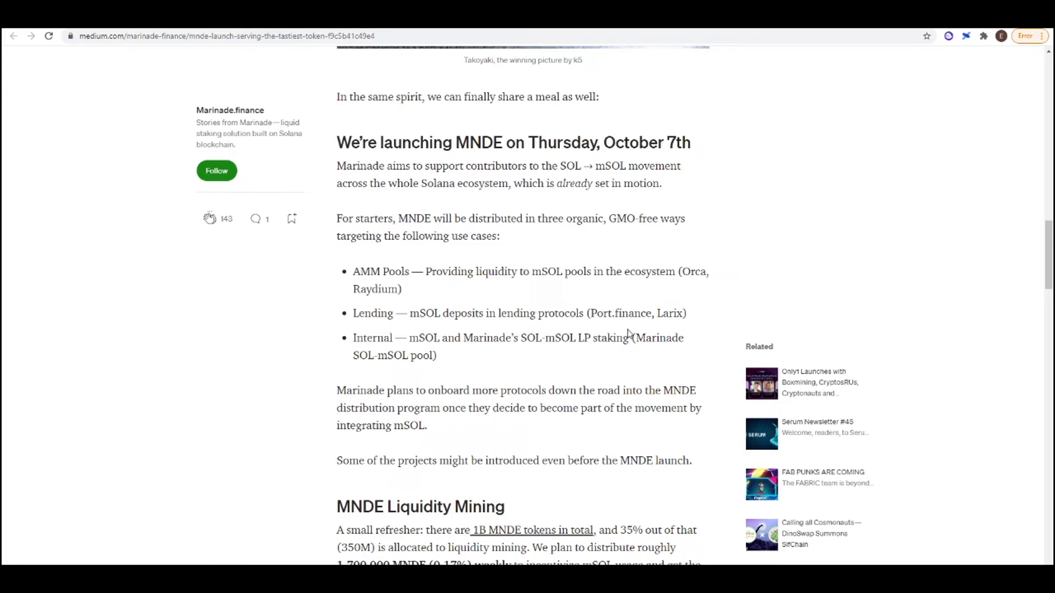
mouse_move(641, 354)
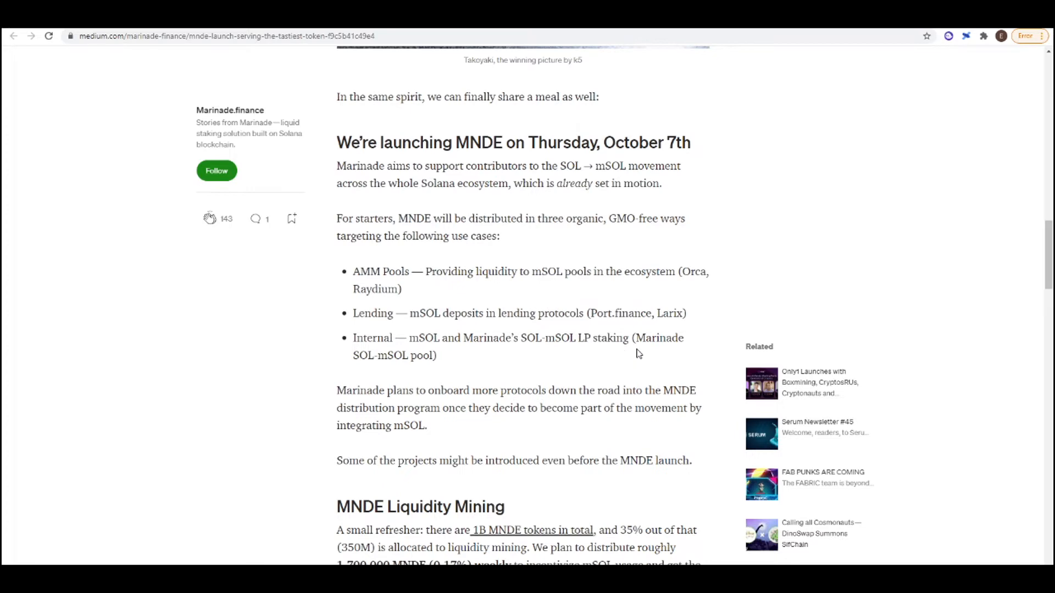
mouse_move(687, 353)
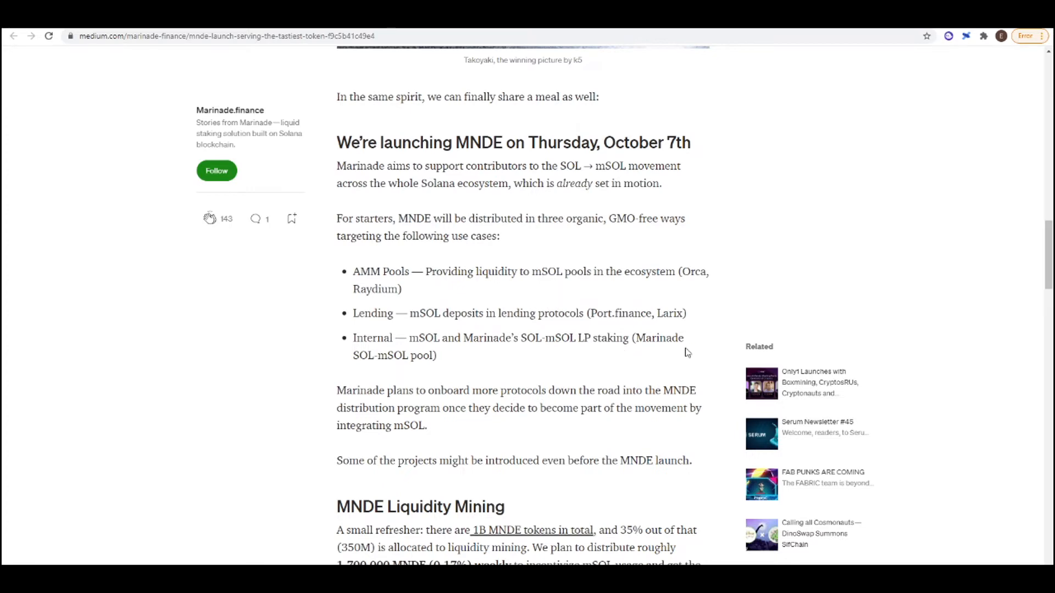
scroll("down", 3)
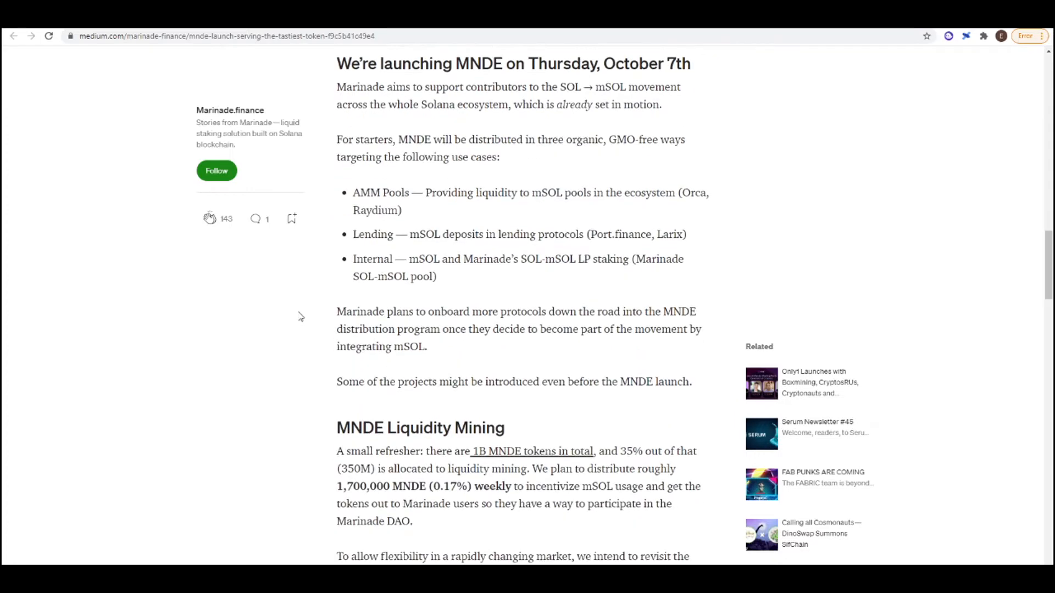
- Scroll on through the weekly MNDE liquidity mining allocations to the TVL Milestones section
scroll("down", 3)
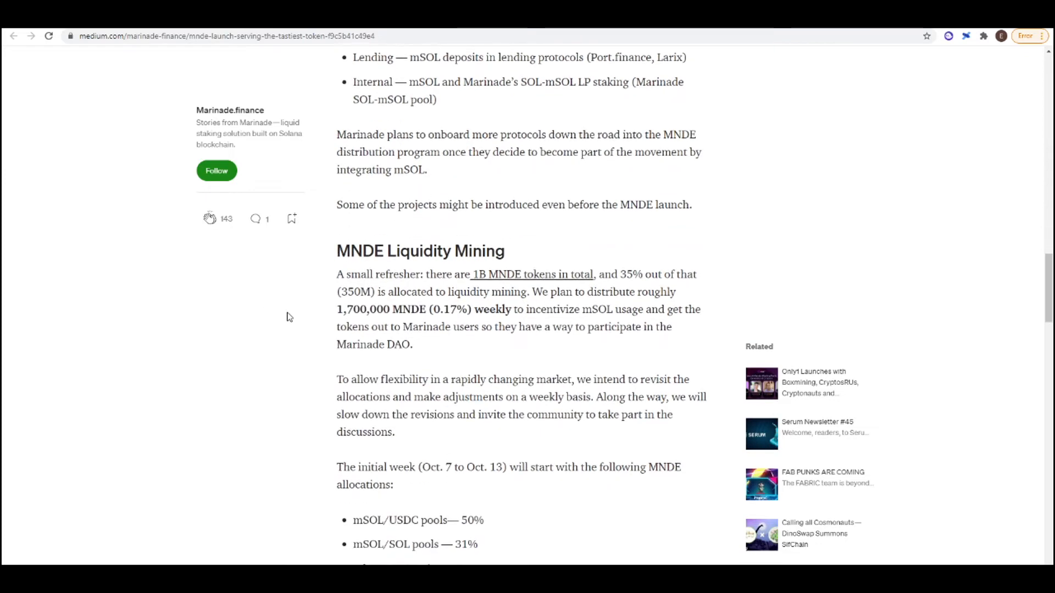
mouse_move(355, 303)
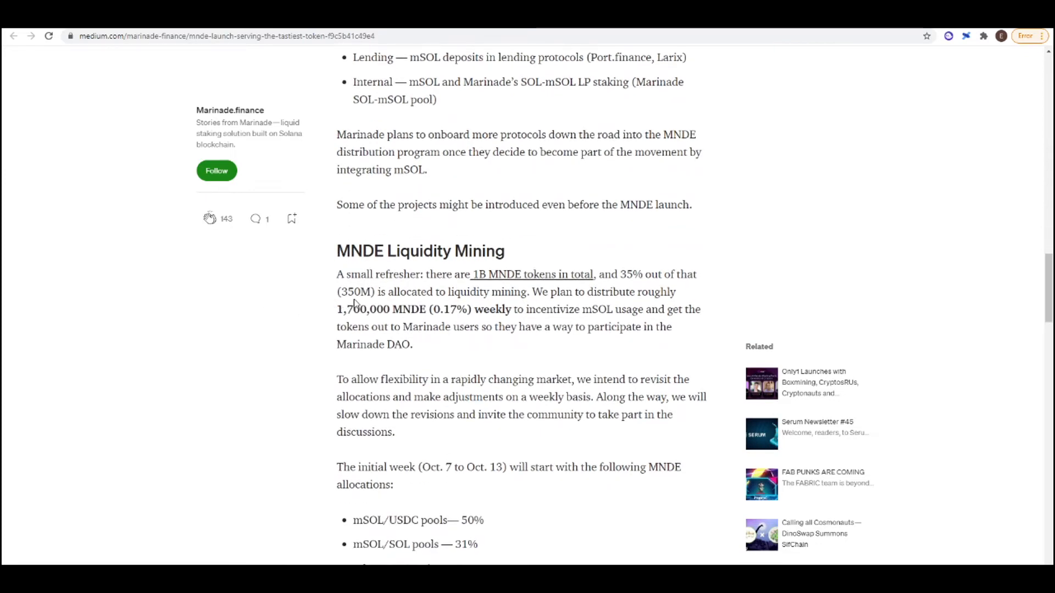
scroll("down", 3)
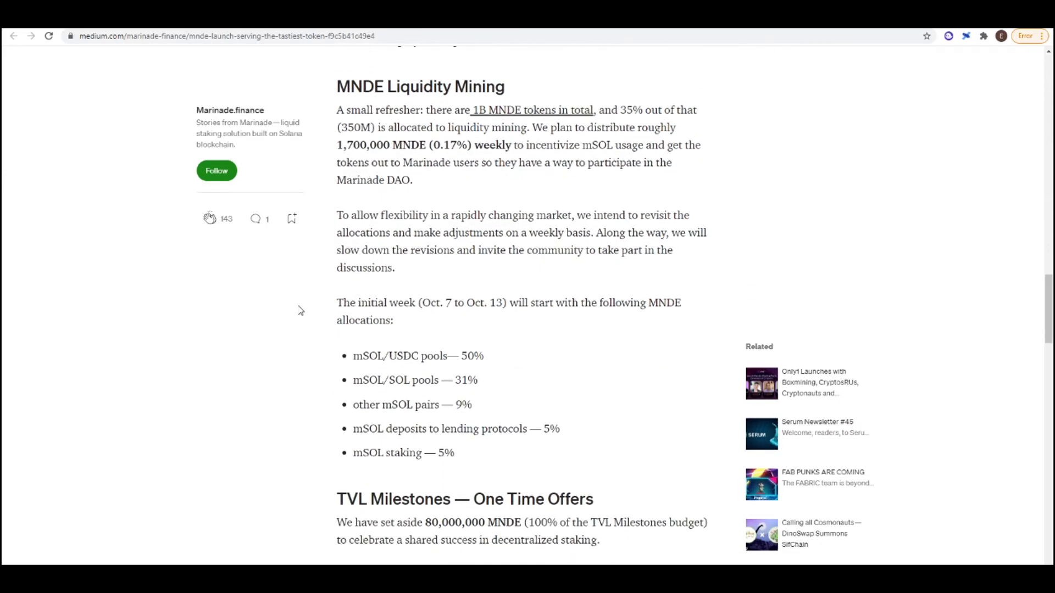
scroll("down", 3)
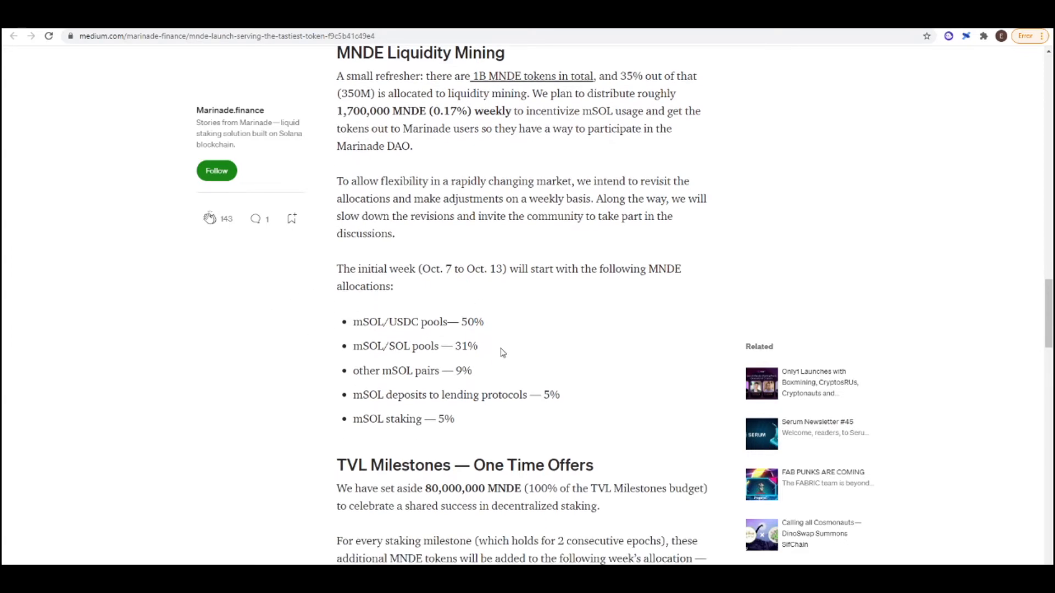
scroll("down", 3)
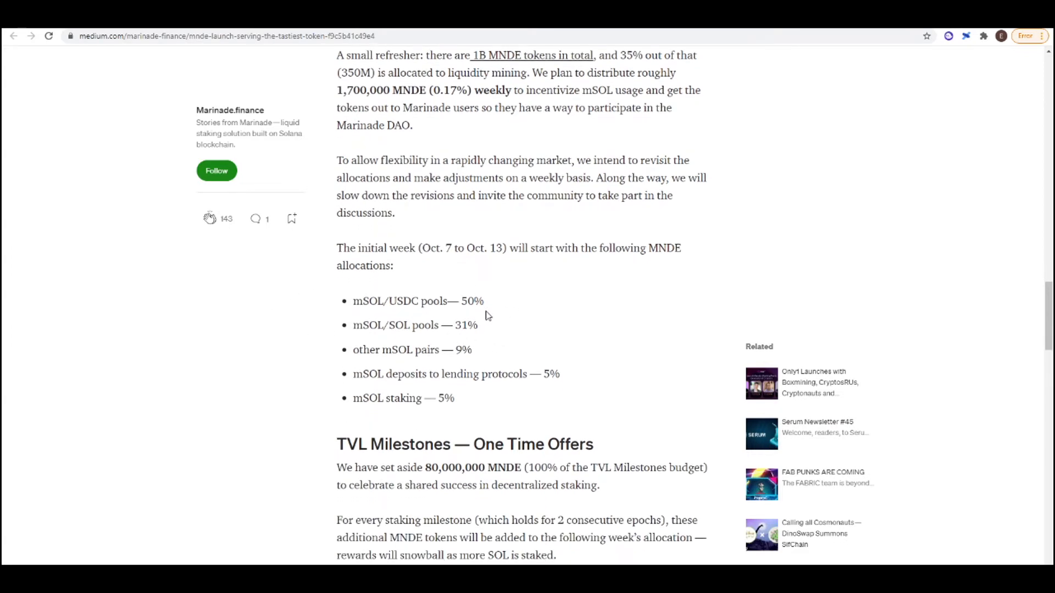
mouse_move(396, 316)
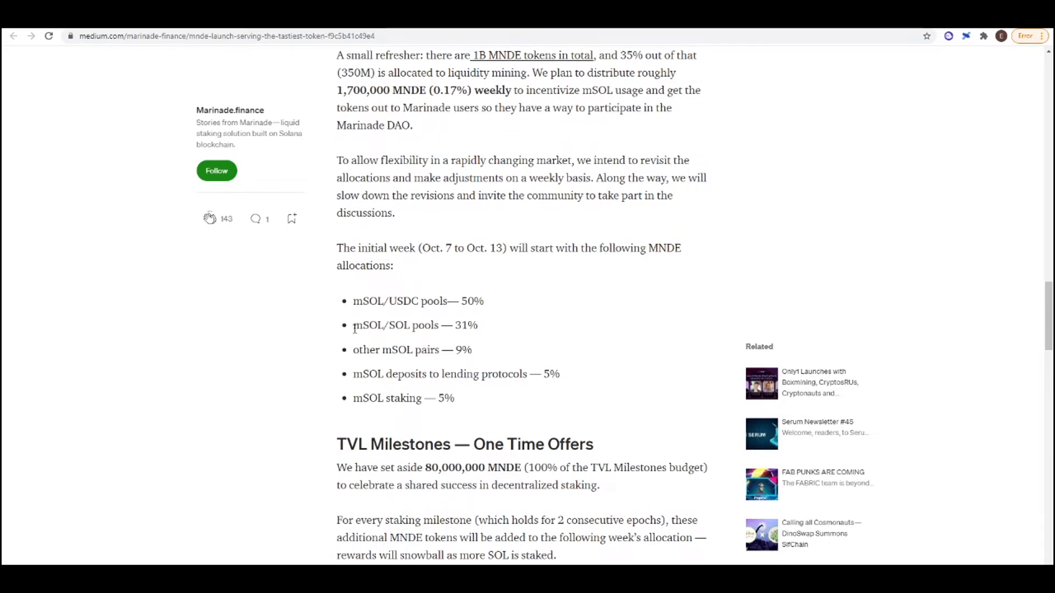
scroll("down", 3)
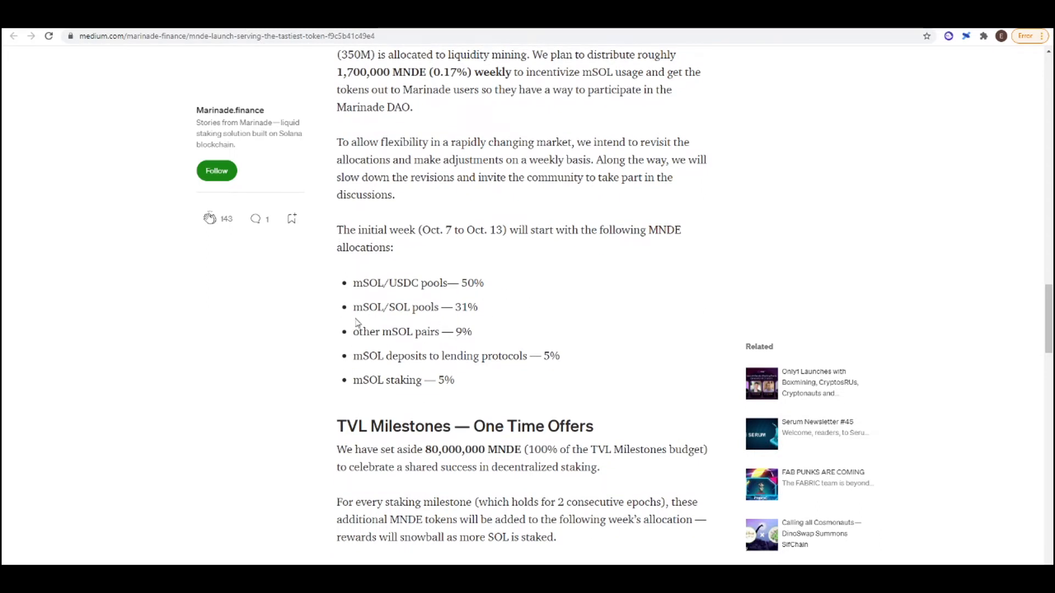
scroll("down", 3)
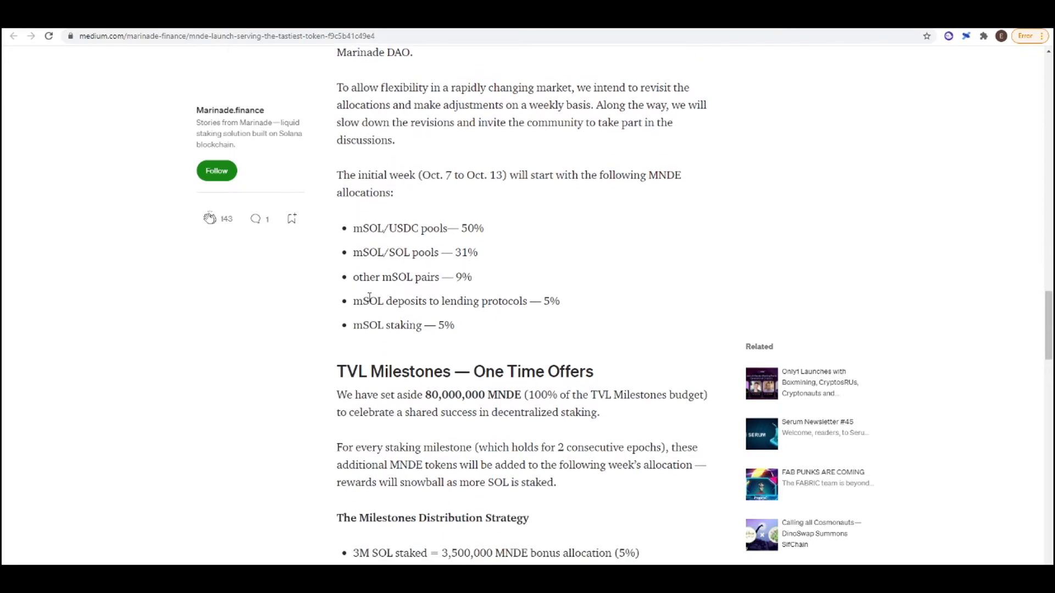
mouse_move(603, 299)
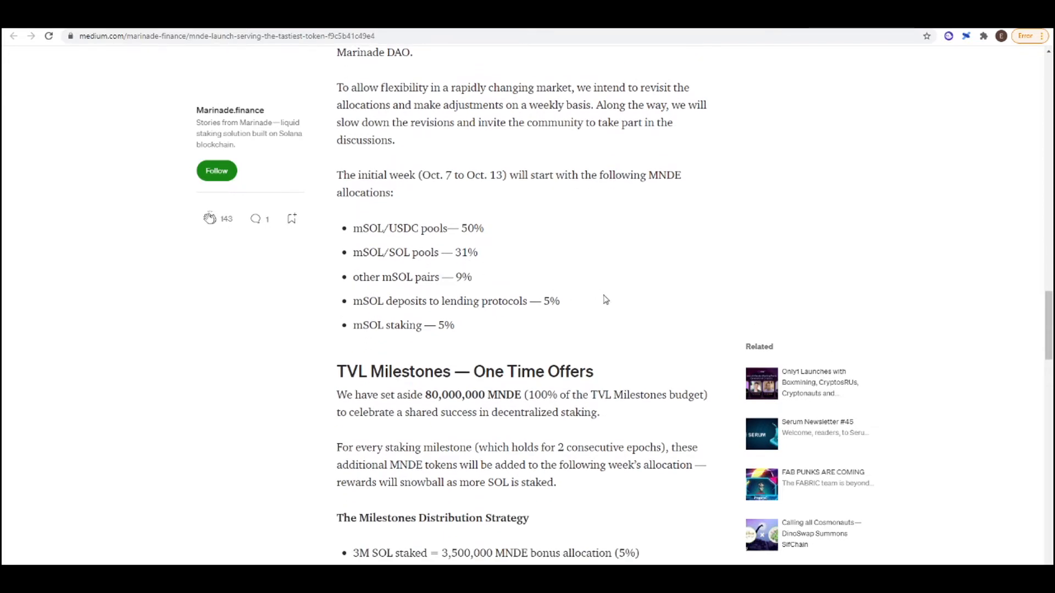
mouse_move(556, 317)
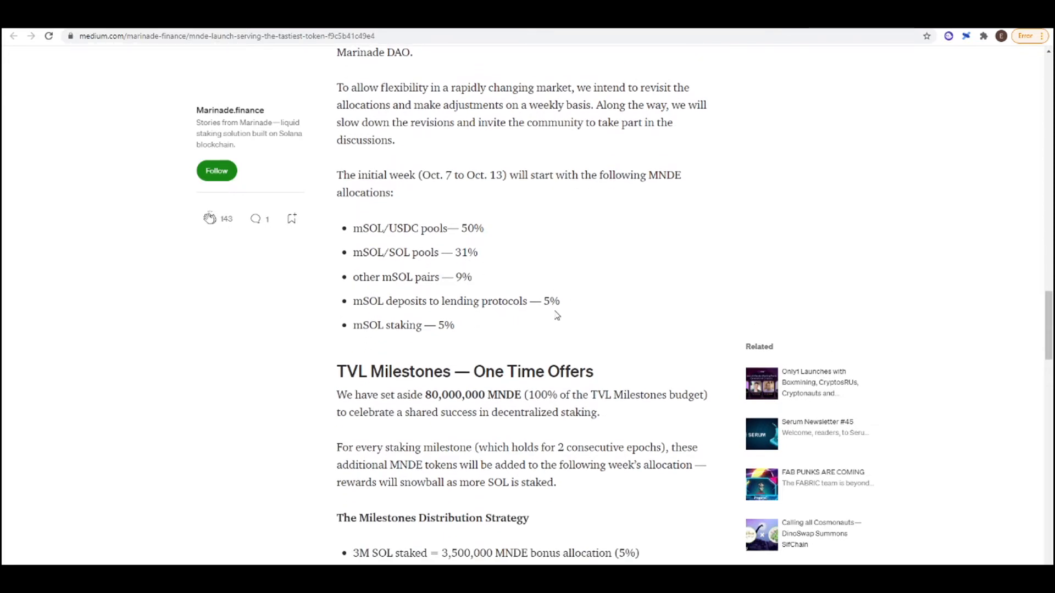
scroll("down", 3)
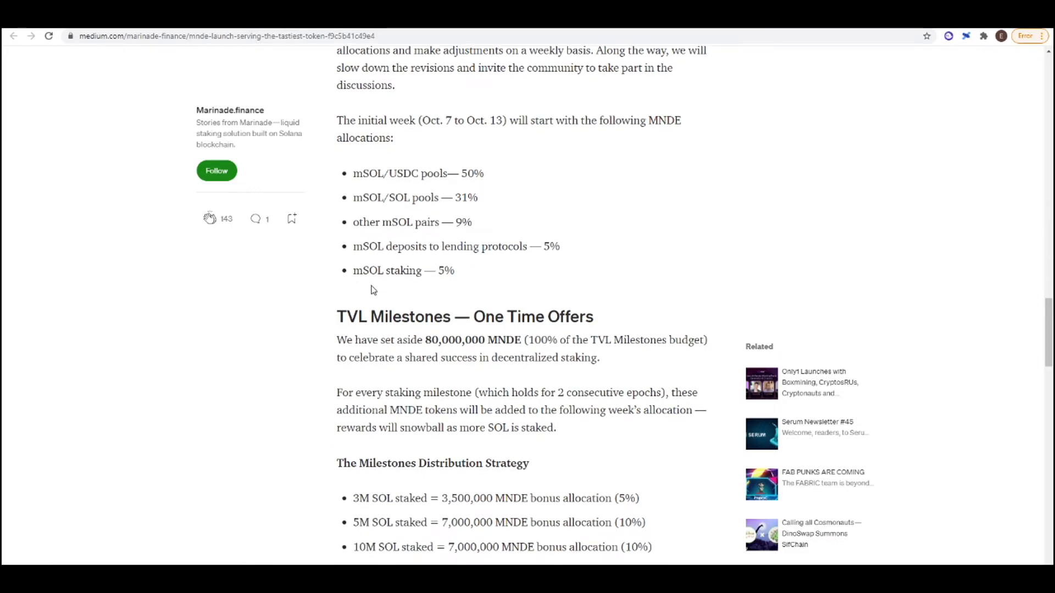
mouse_move(448, 290)
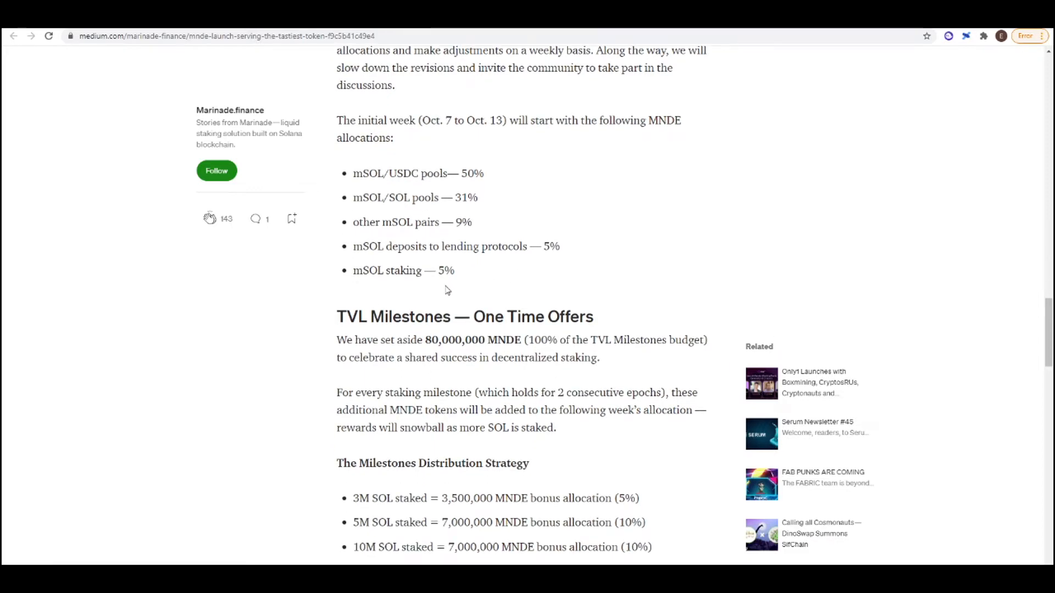
mouse_move(316, 283)
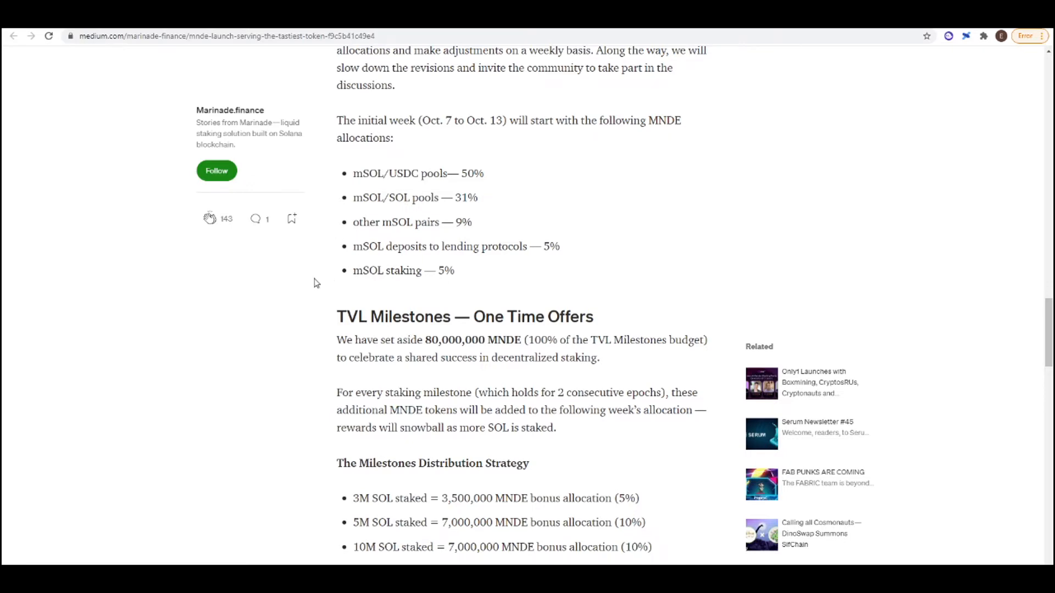
- Read the Retroactive Claim section and bonus tweet, then follow the marinade.finance link to the app
scroll("down", 3)
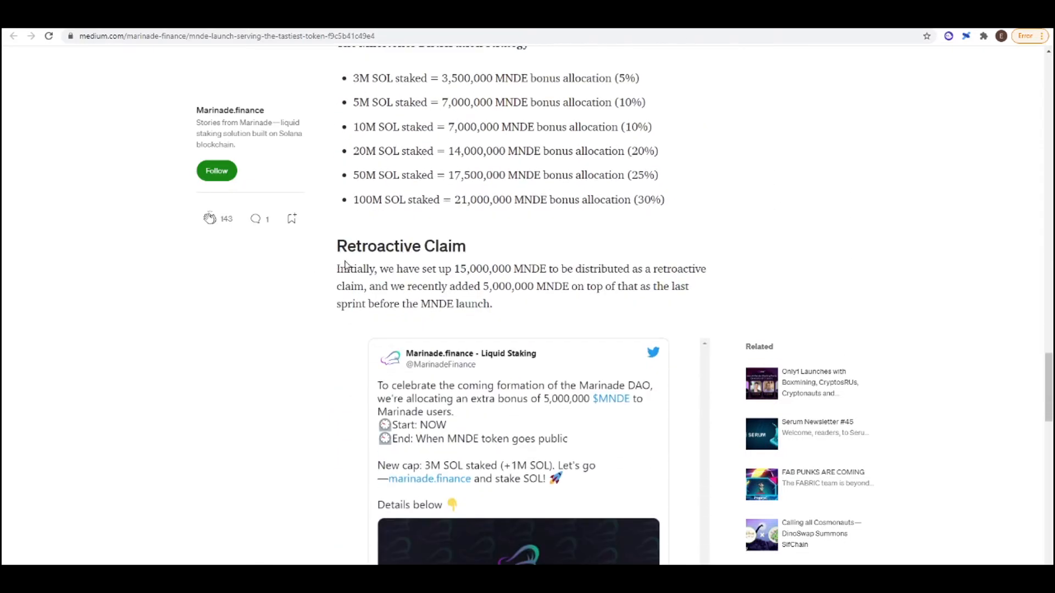
mouse_move(422, 300)
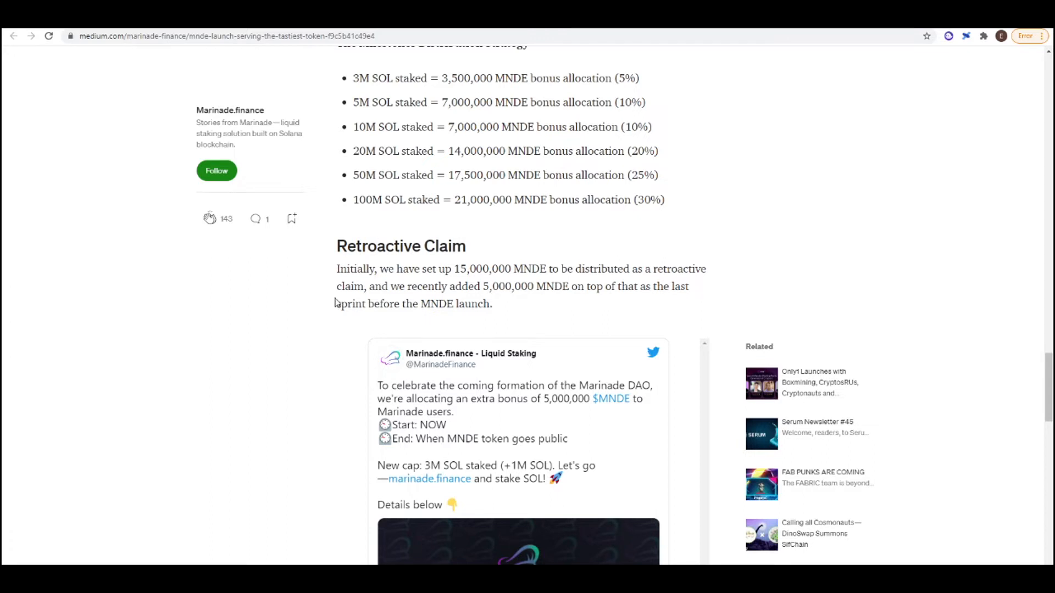
scroll("up", 3)
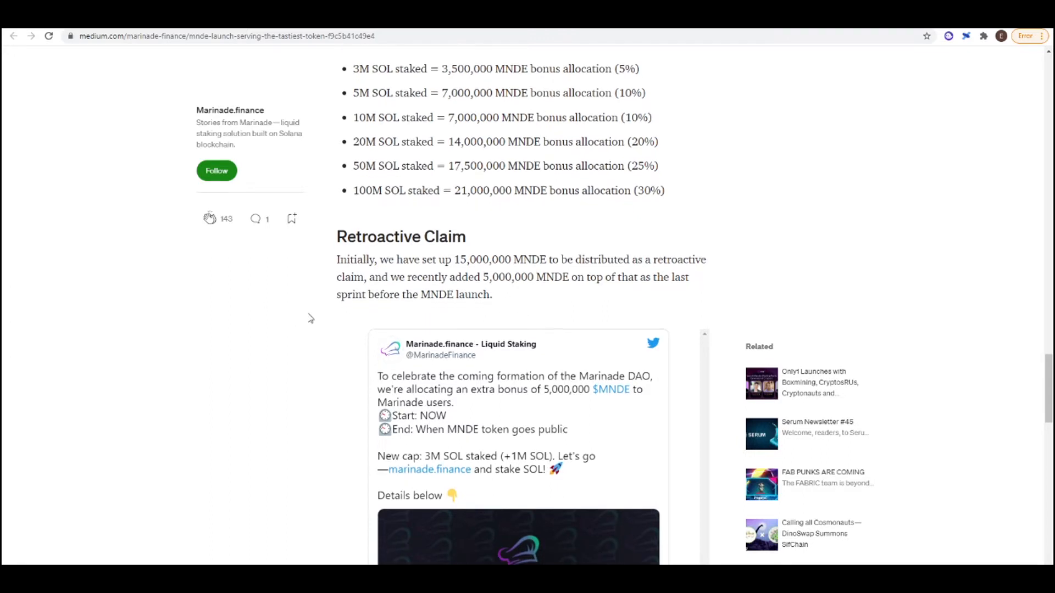
scroll("down", 3)
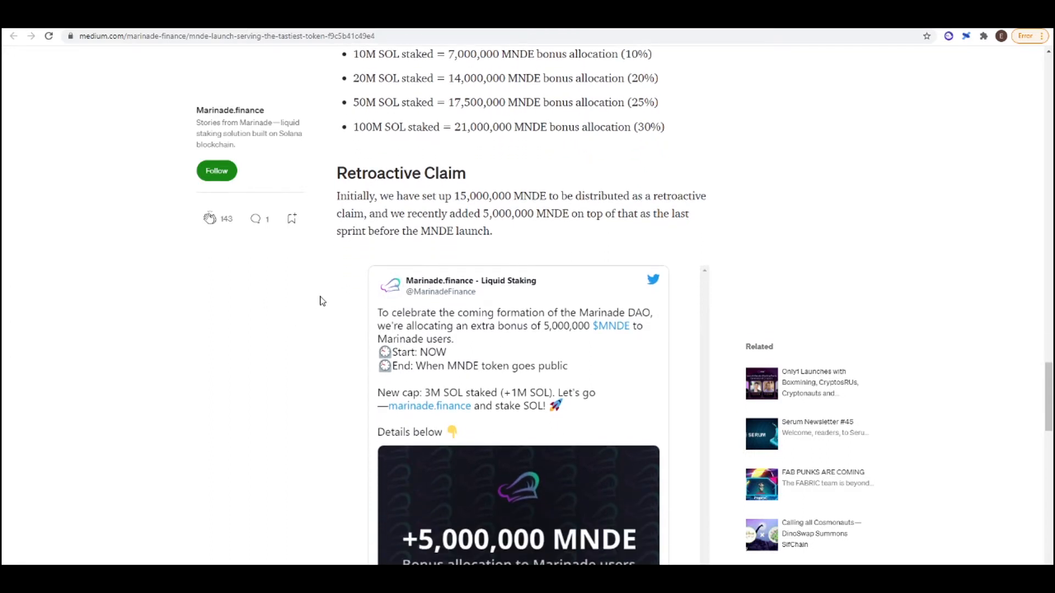
scroll("down", 3)
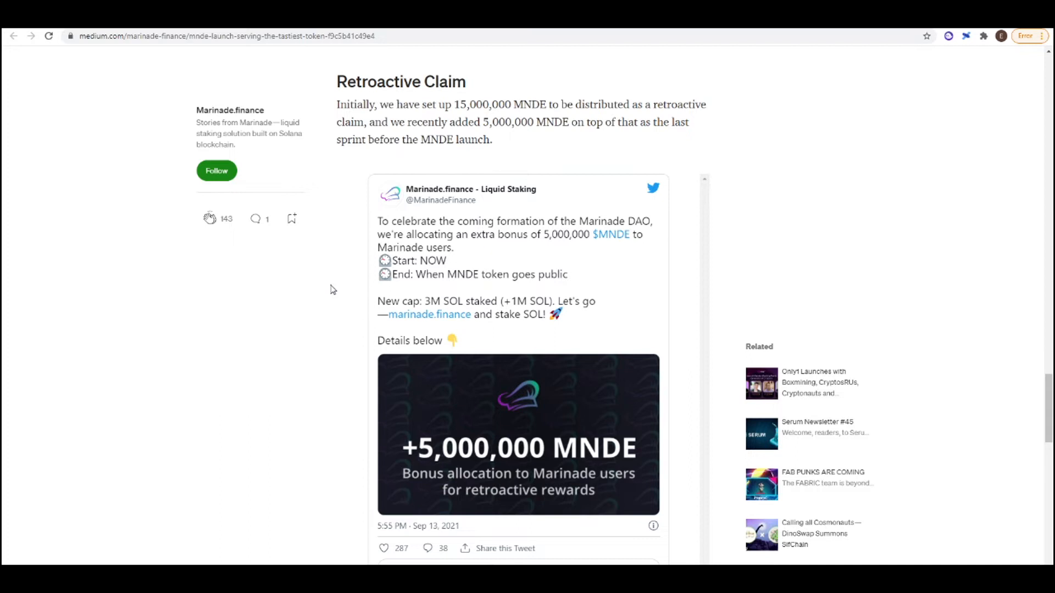
left_click(429, 315)
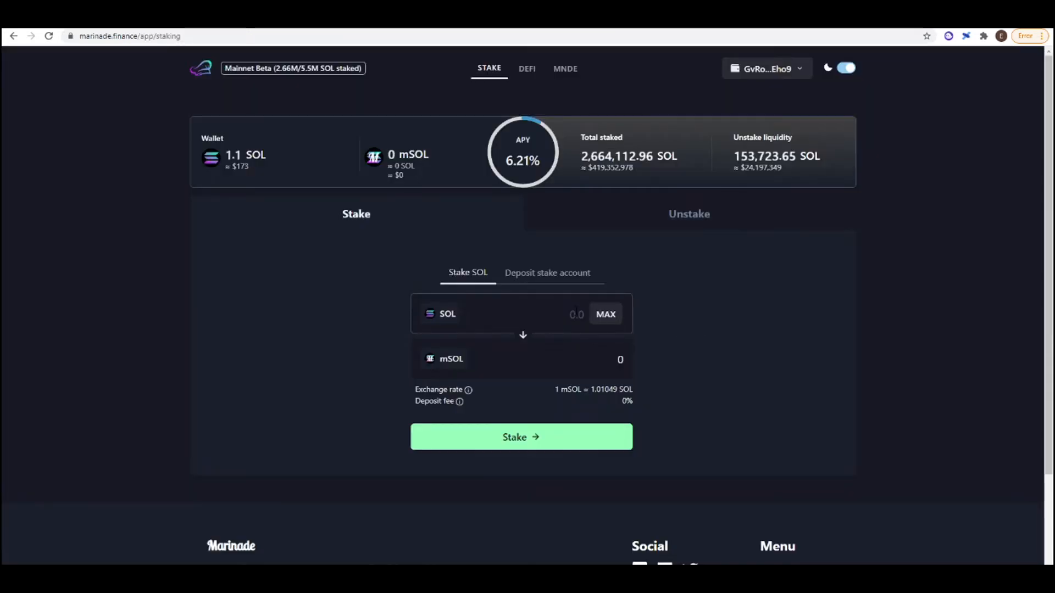
- Stake 1 SOL on Marinade for about 0.99 mSOL, approving in Sollet and dismissing the success dialog
type("1")
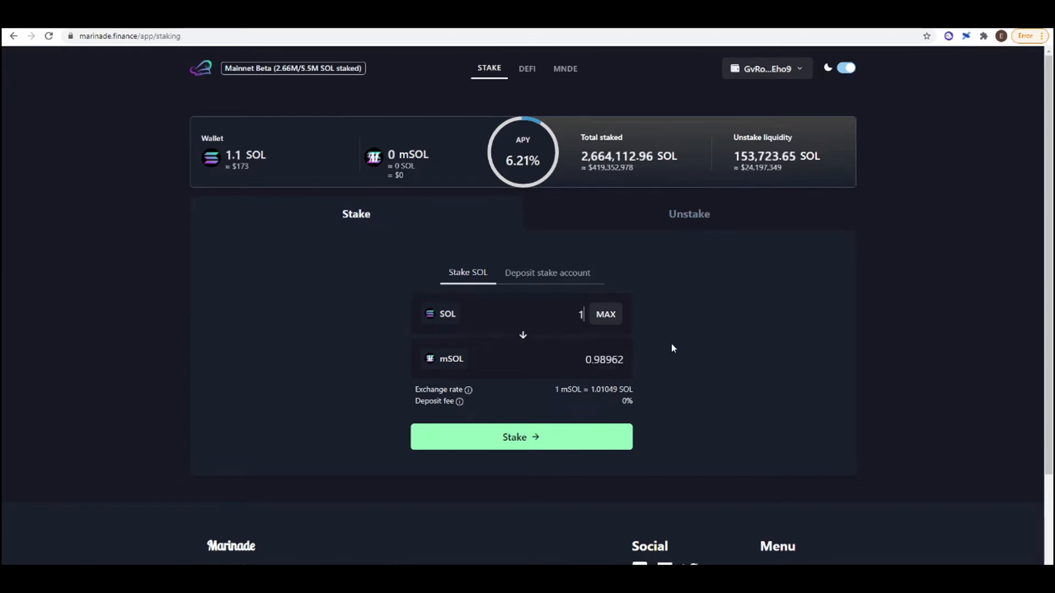
mouse_move(545, 454)
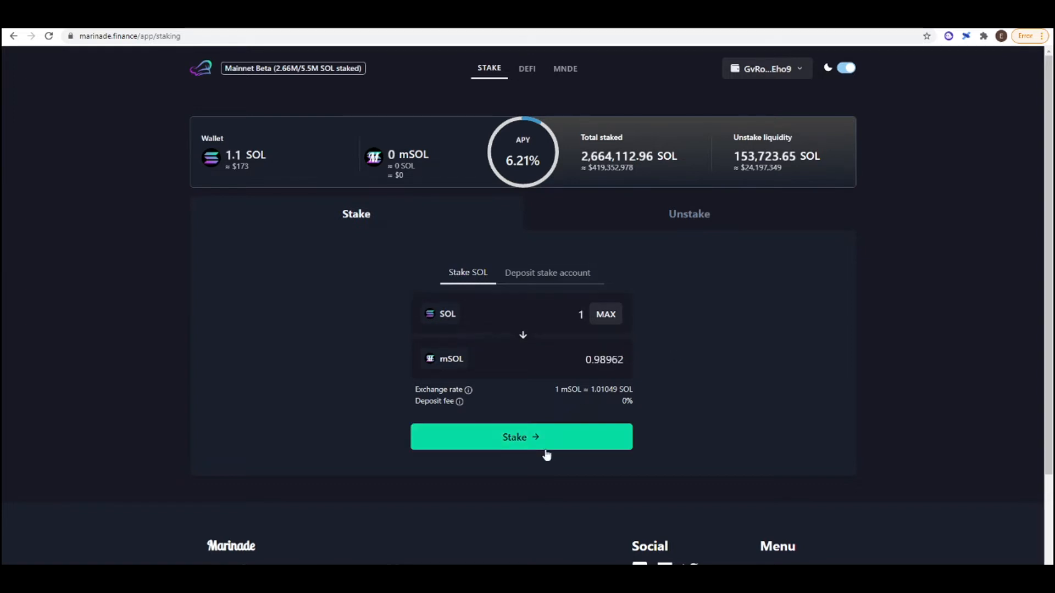
left_click(521, 437)
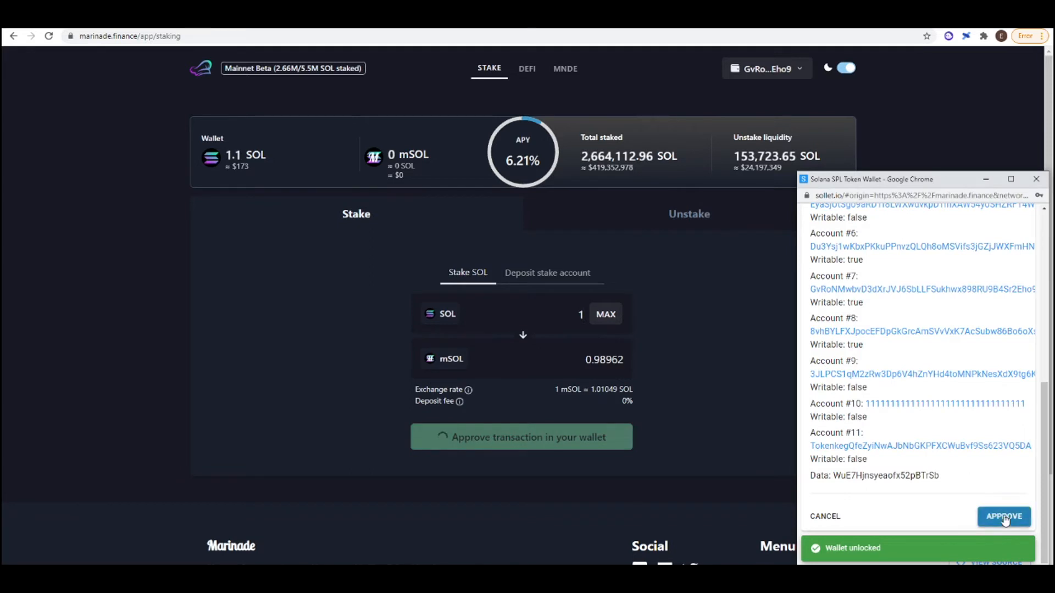
left_click(1003, 516)
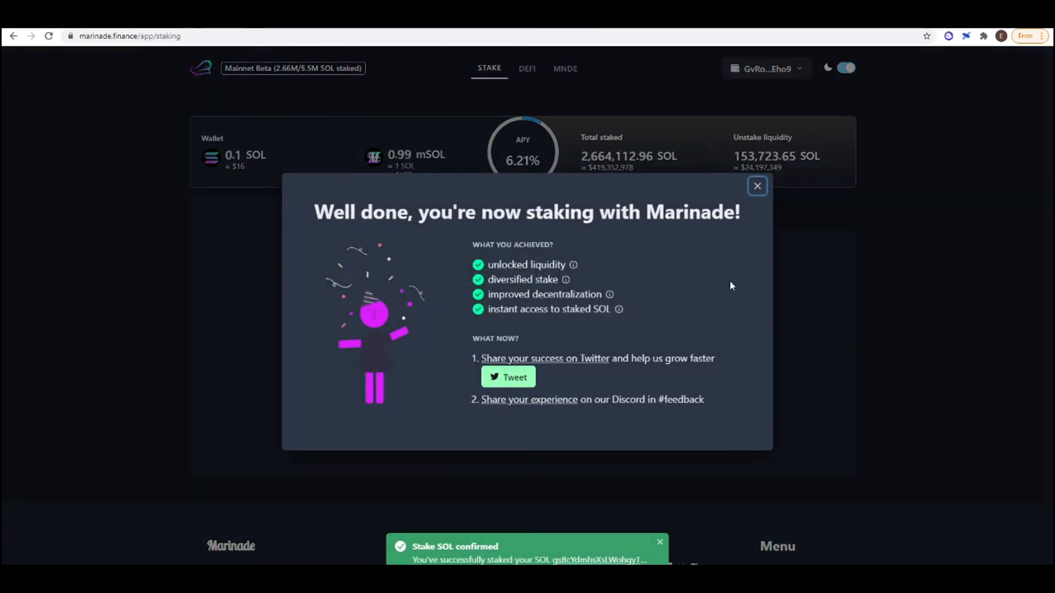
left_click(756, 185)
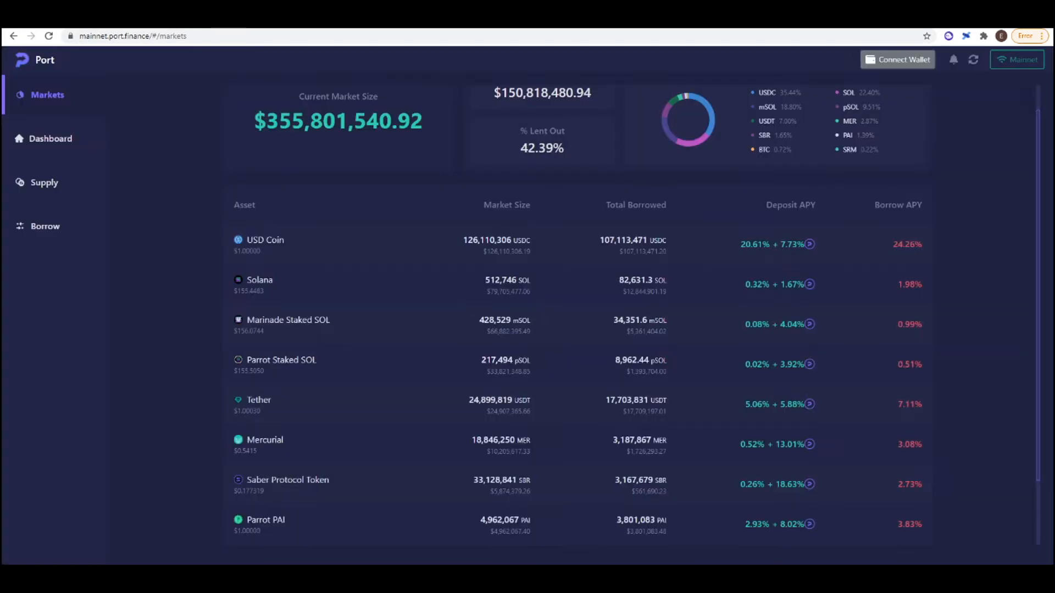
- Connect the Sollet wallet to Port Finance and approve the connection
left_click(898, 59)
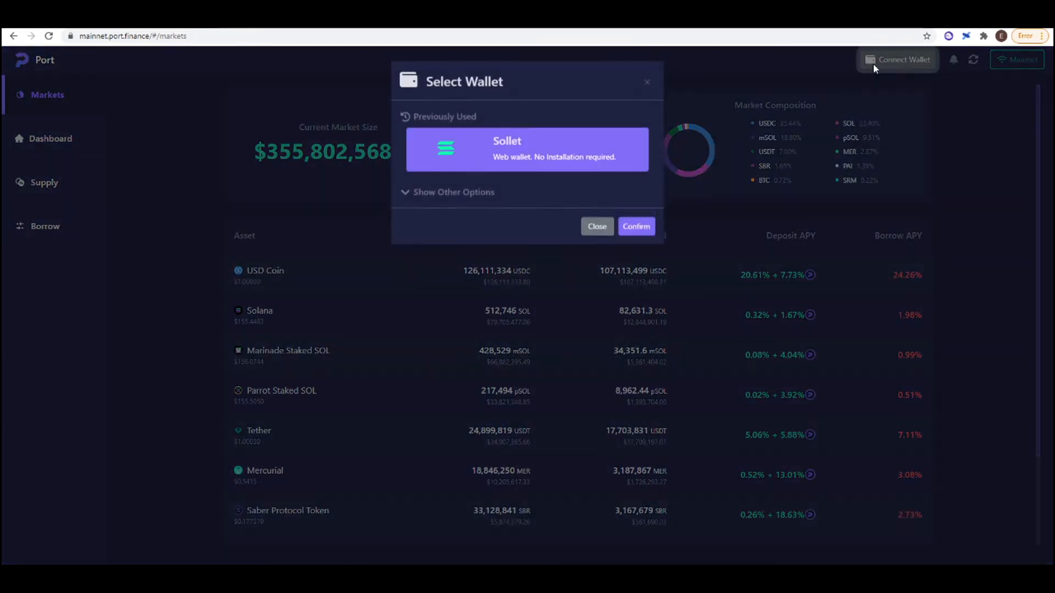
left_click(634, 227)
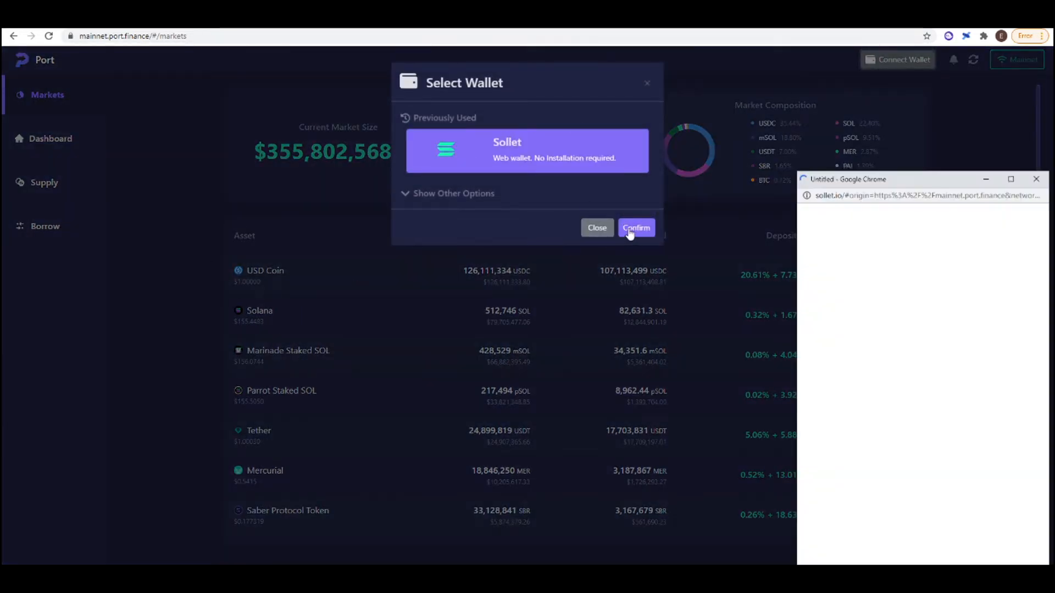
left_click(635, 228)
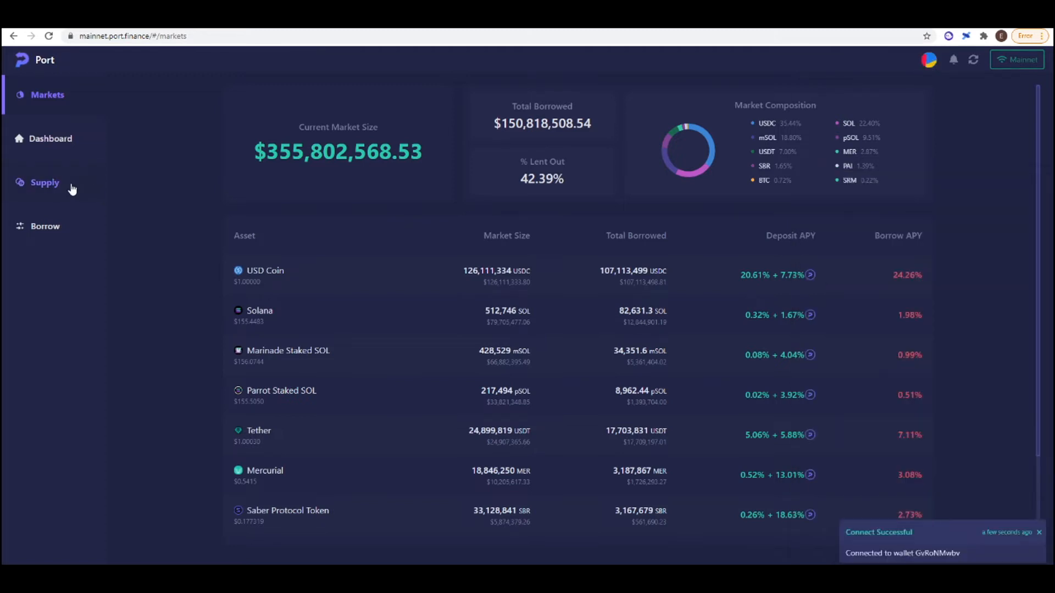
- Supply the full 0.989615 mSOL balance to Port Finance's Marinade Staked SOL market and approve it
left_click(46, 182)
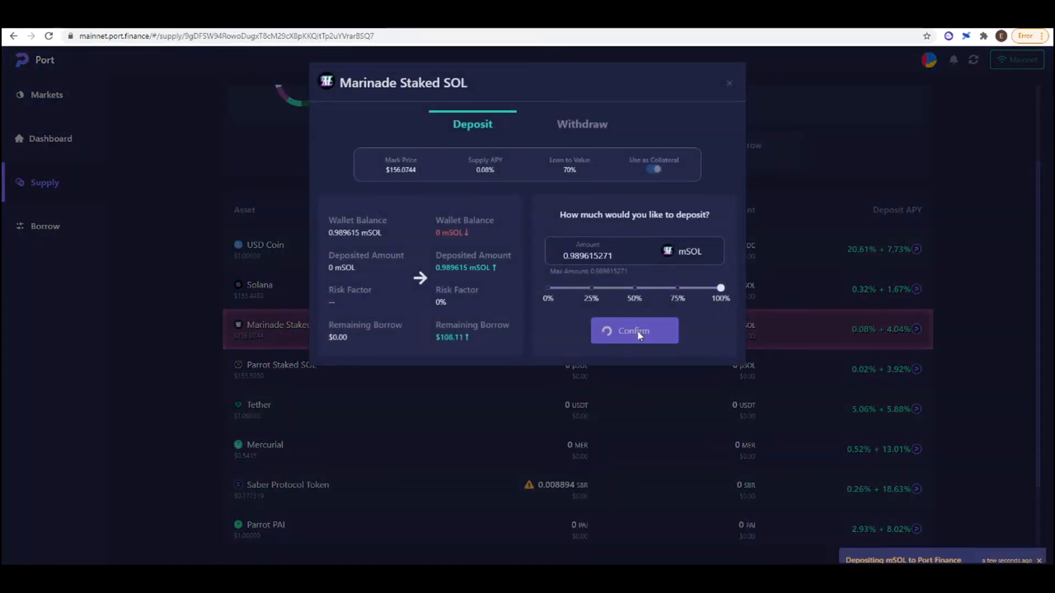
left_click(632, 331)
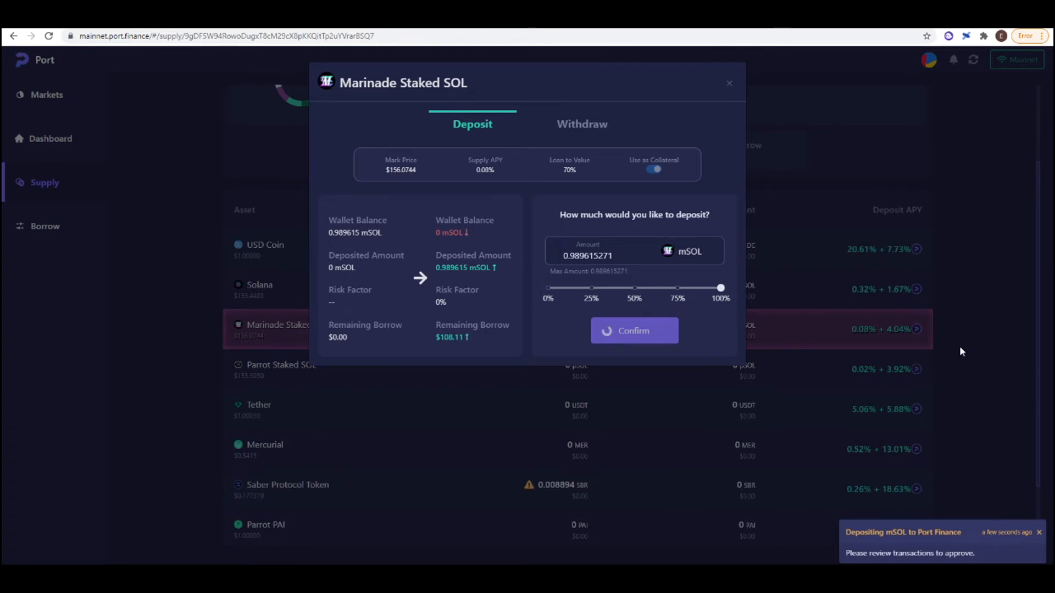
left_click(728, 82)
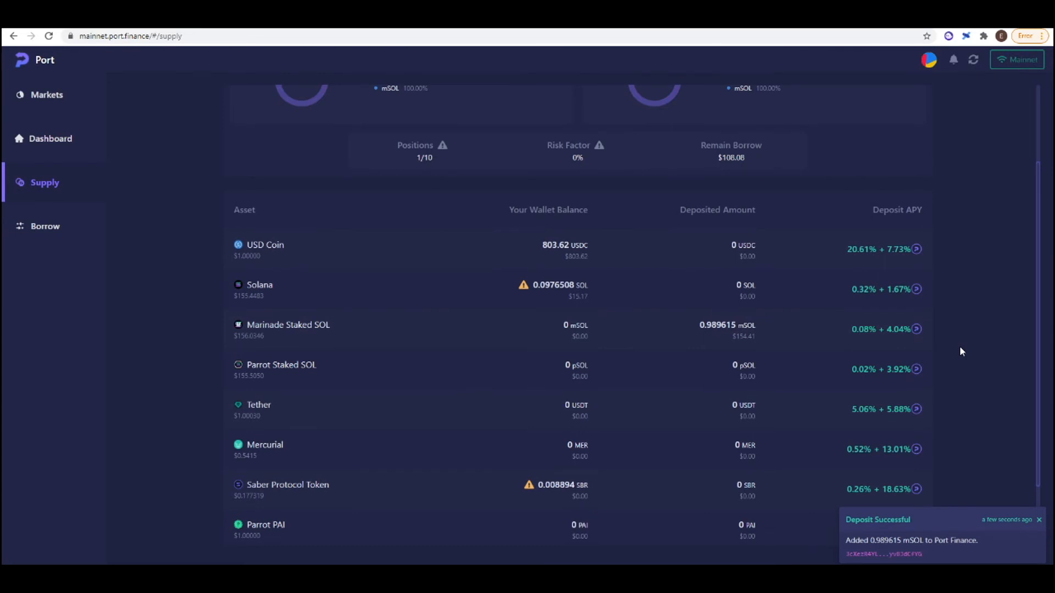
mouse_move(860, 338)
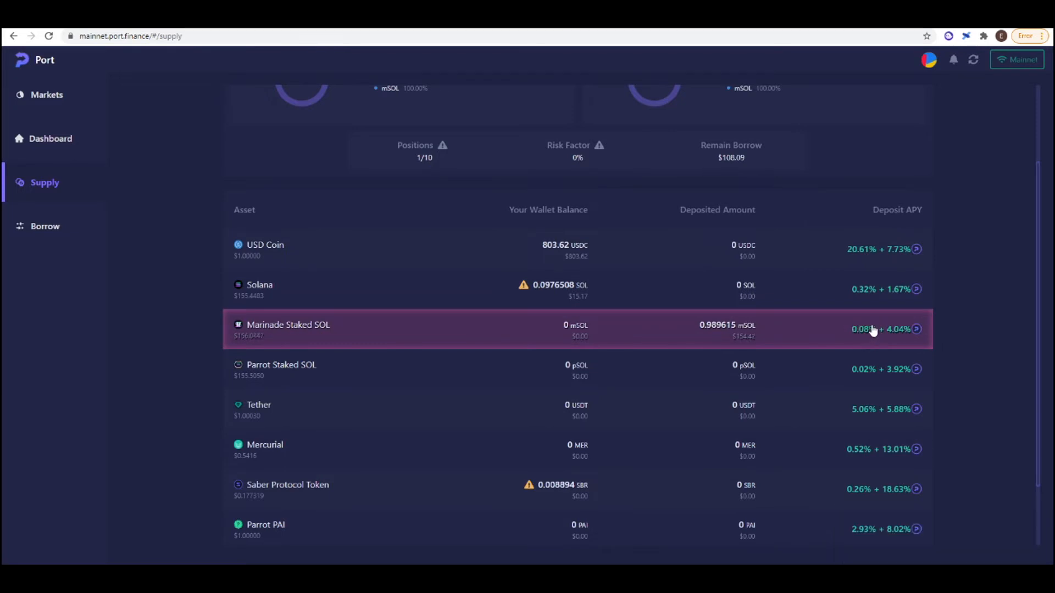
mouse_move(854, 344)
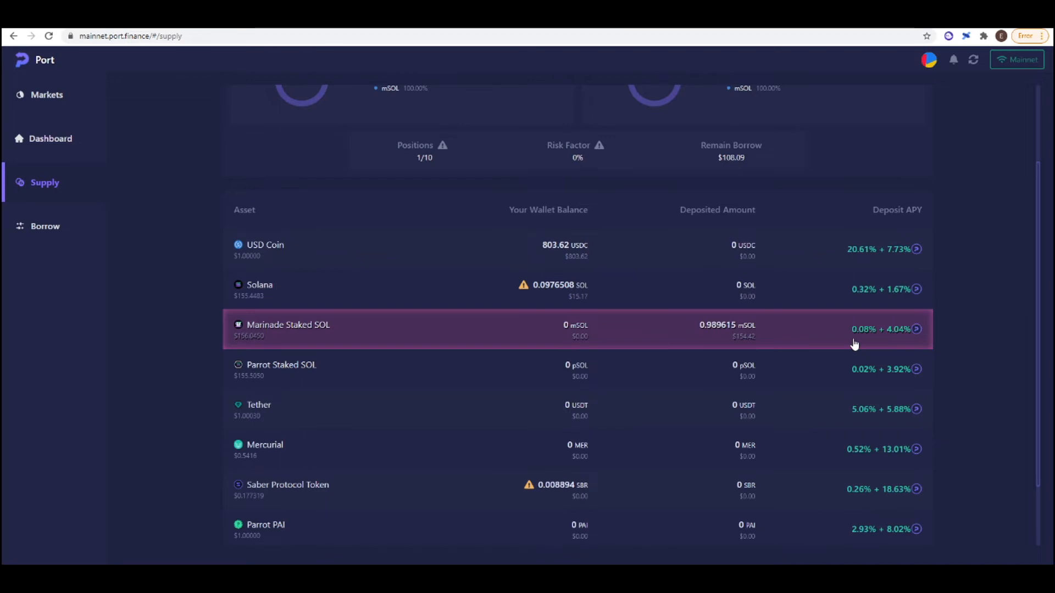
mouse_move(881, 329)
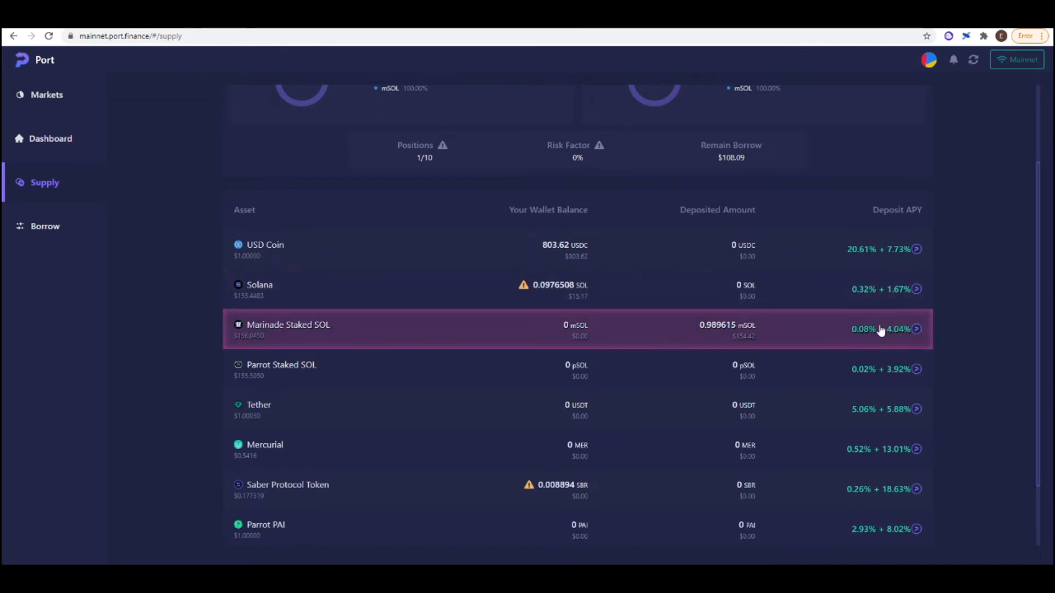
mouse_move(905, 345)
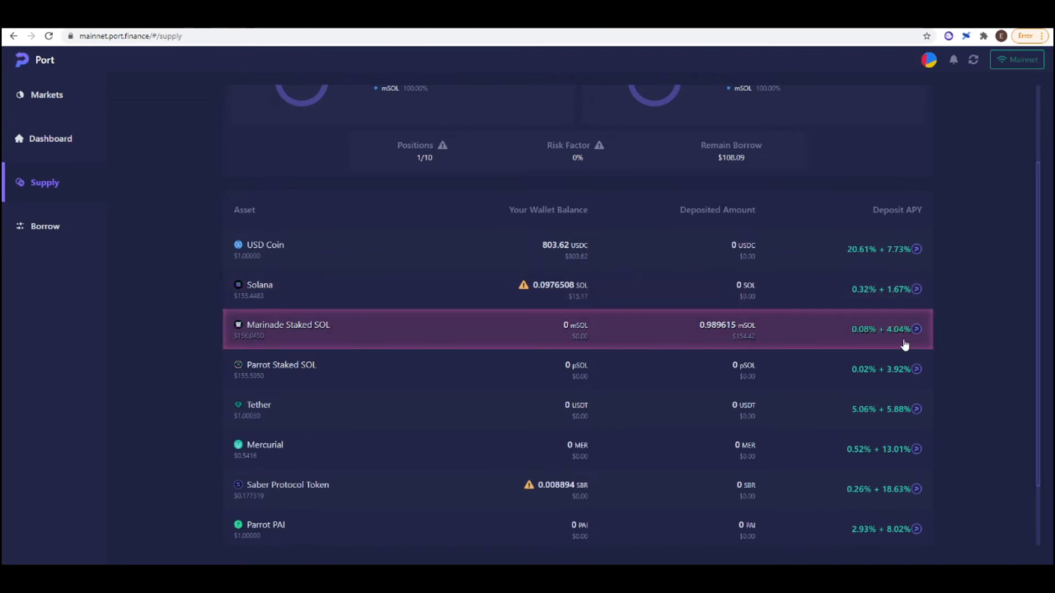
scroll("up", 3)
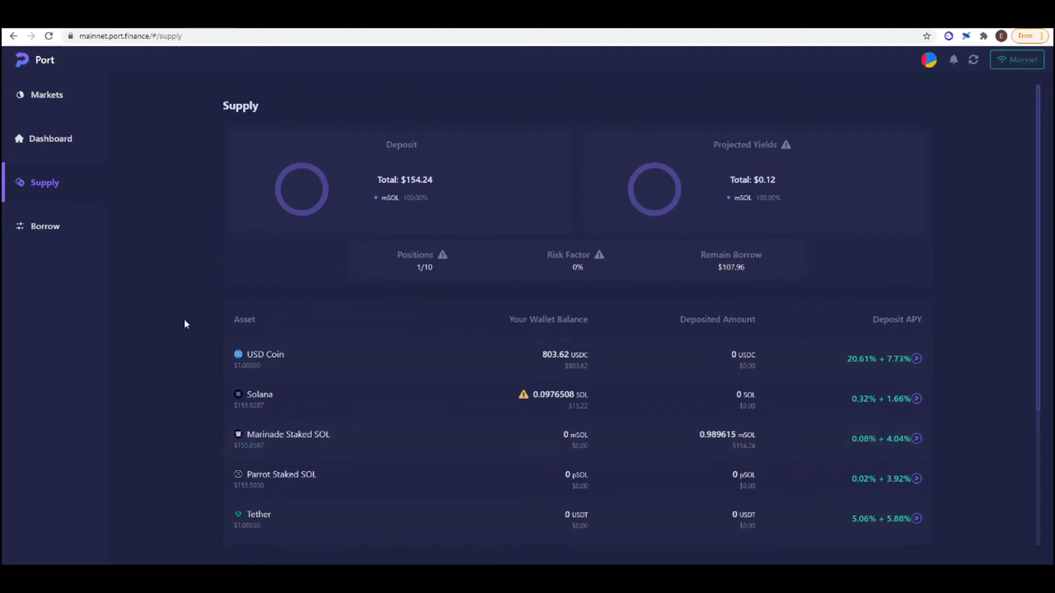
mouse_move(380, 447)
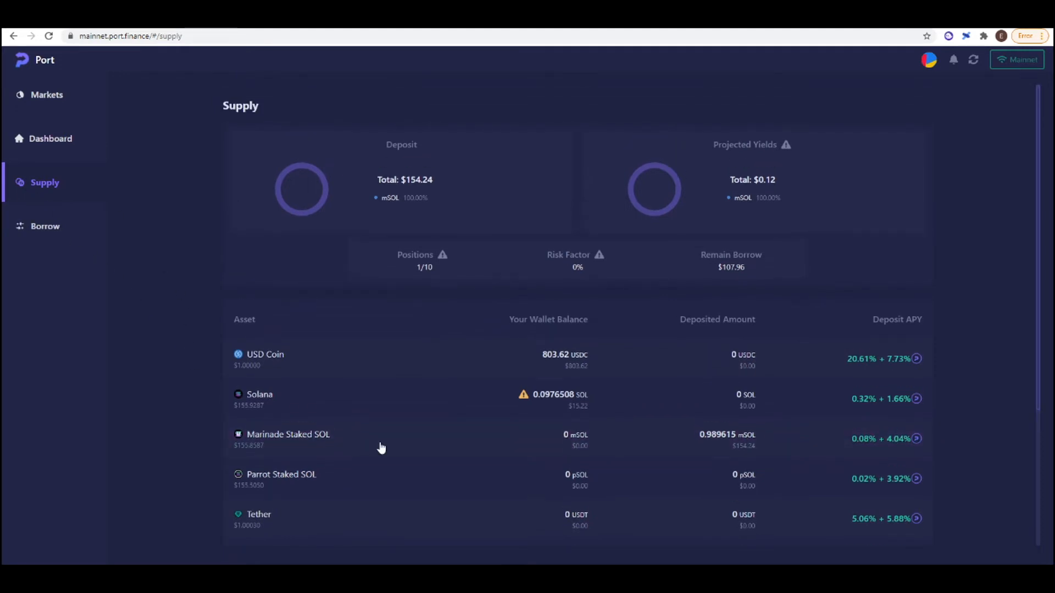
mouse_move(148, 274)
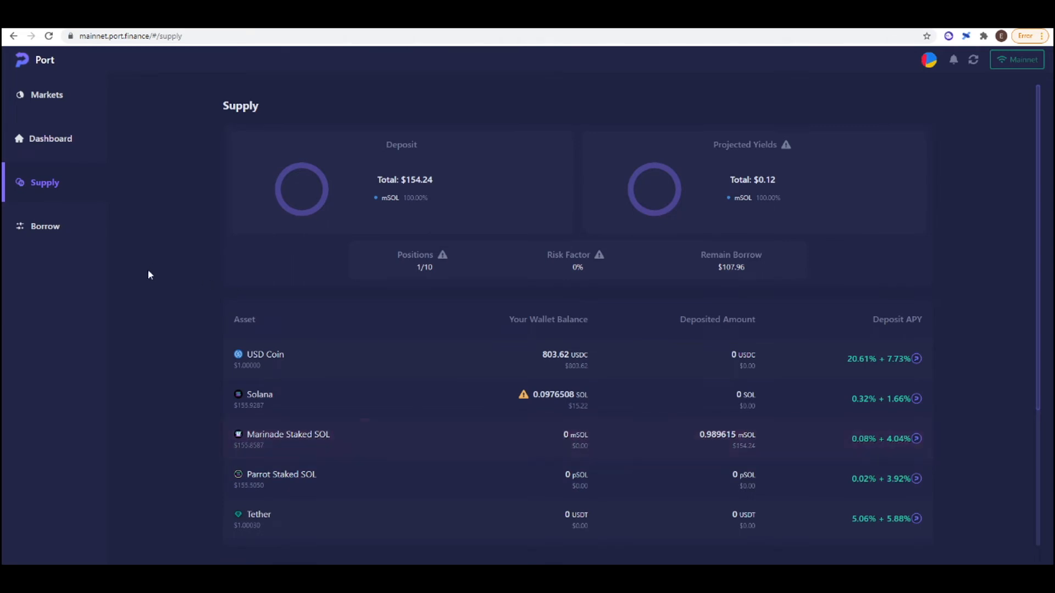
- Borrow the maximum 0.692039 mSOL against the deposit and approve it in the wallet
left_click(45, 225)
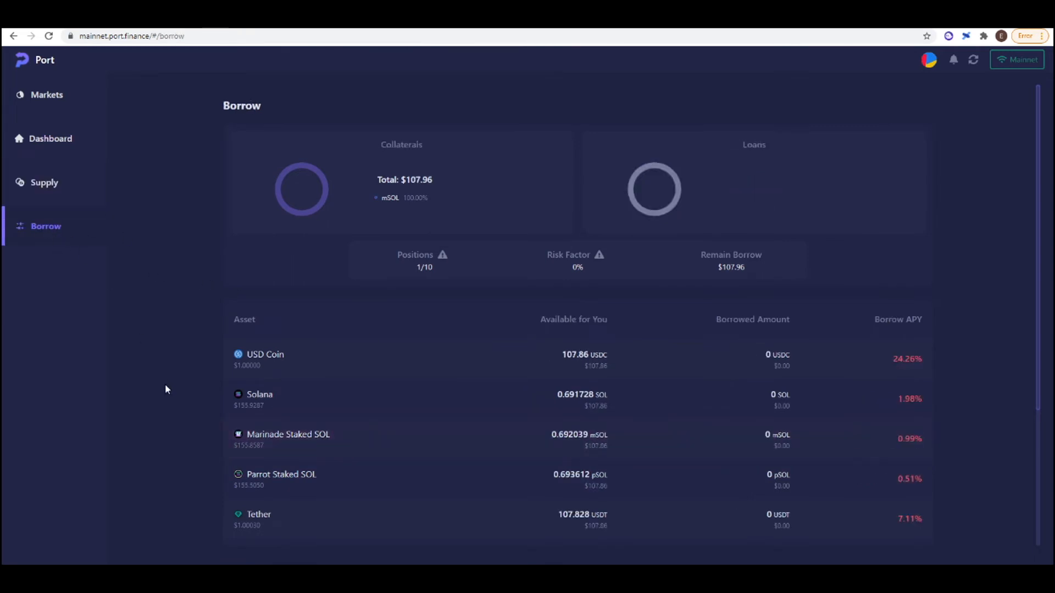
left_click(288, 434)
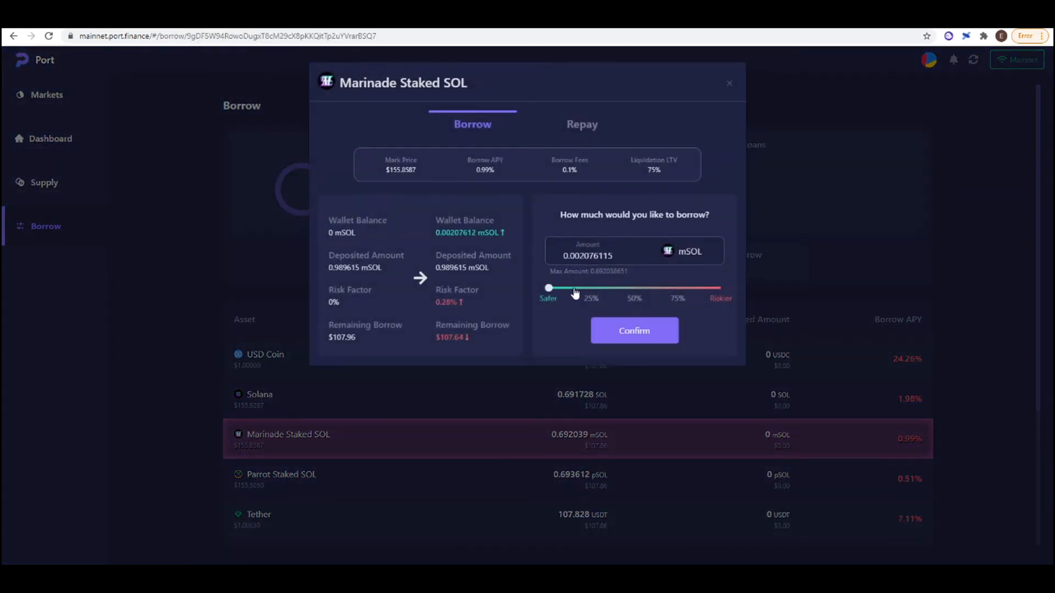
left_click(633, 330)
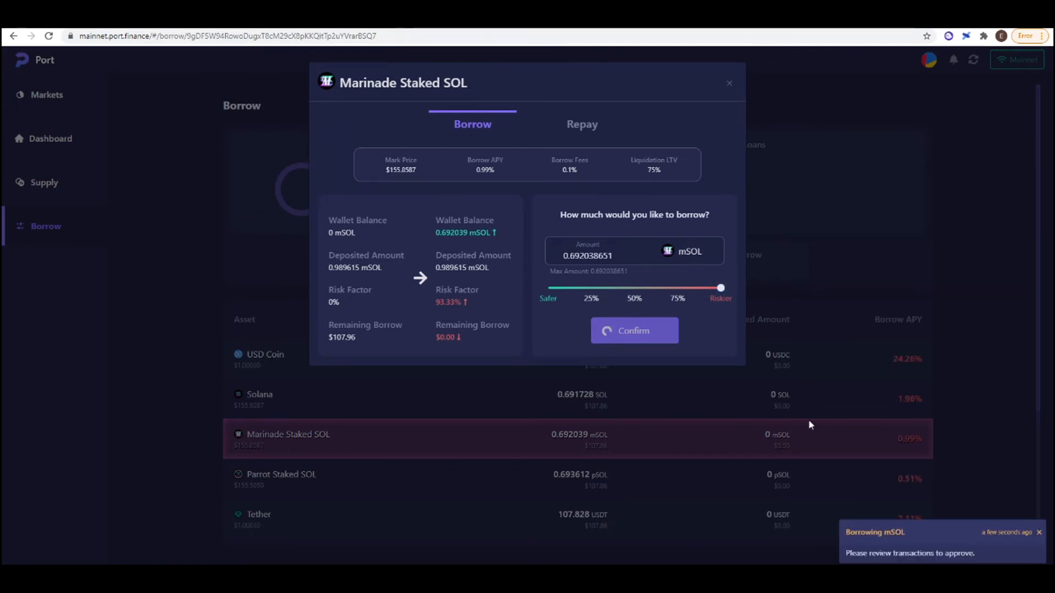
left_click(633, 330)
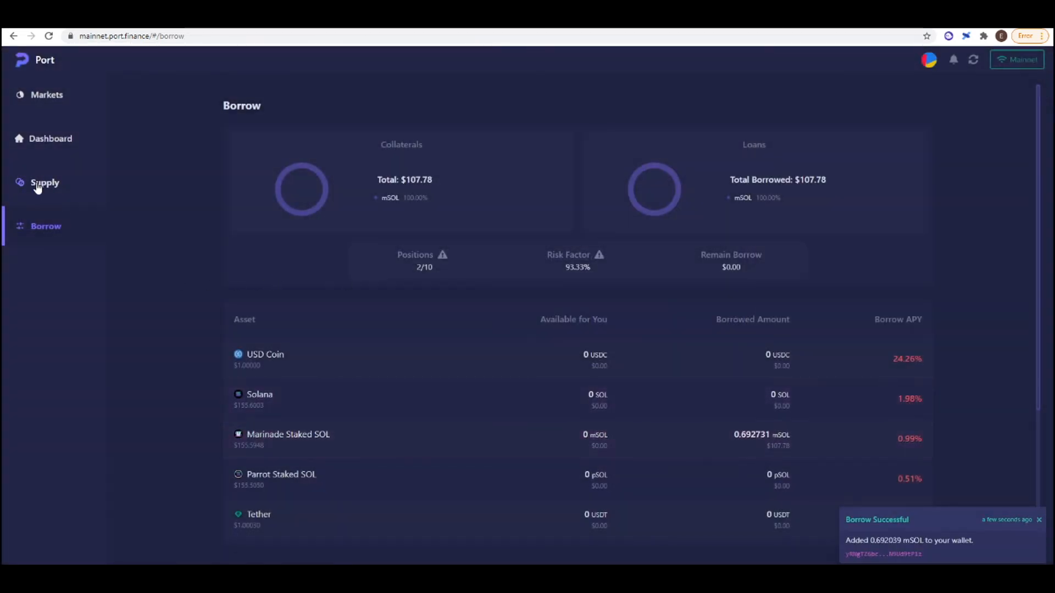
left_click(44, 182)
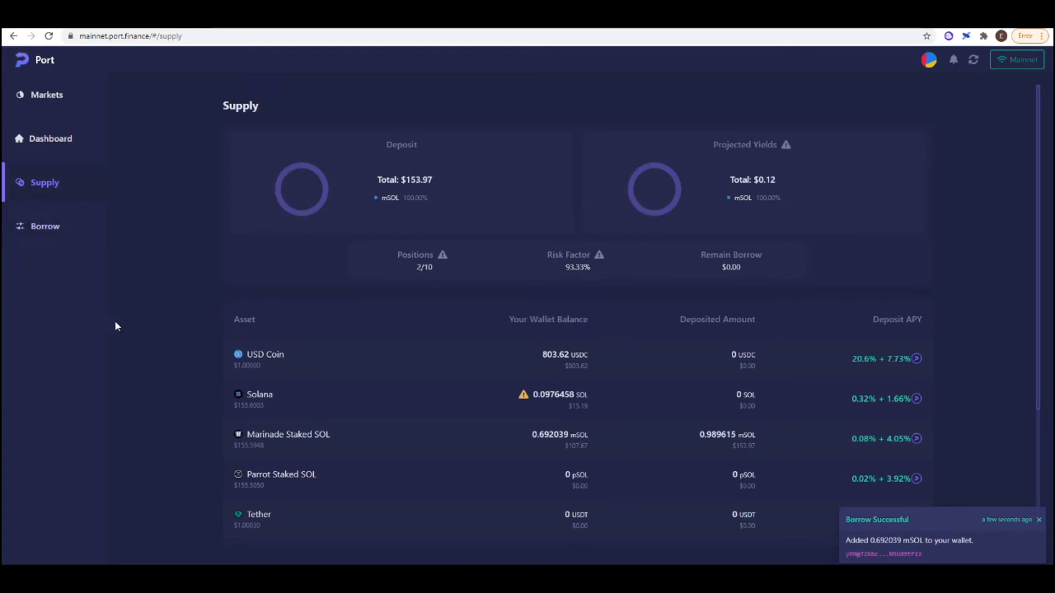
- Redeposit the borrowed 0.692039 mSOL as supply, bringing the total deposit to 1.68165 mSOL
left_click(288, 434)
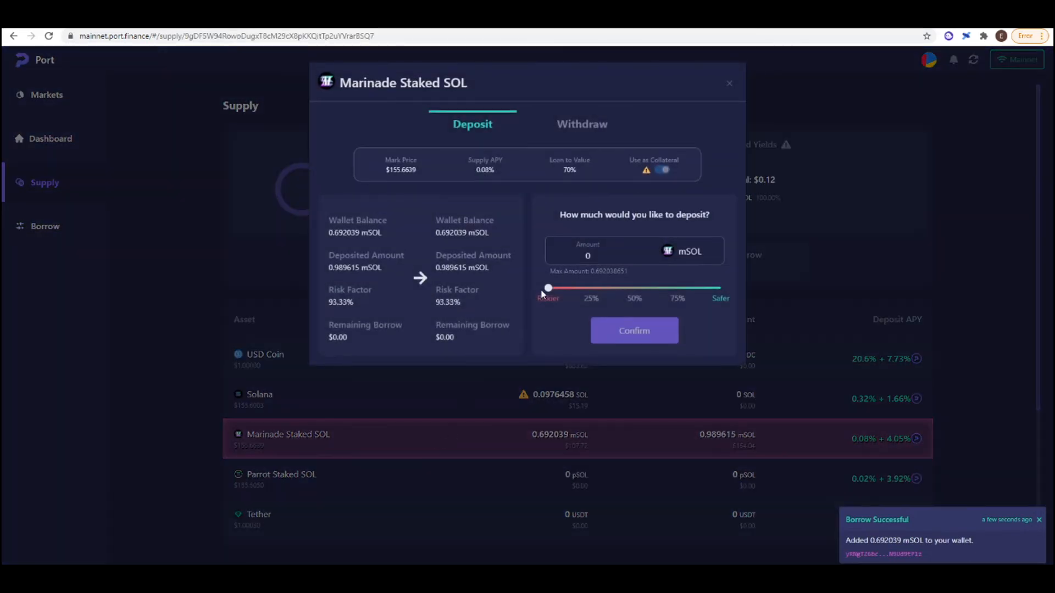
left_click(633, 330)
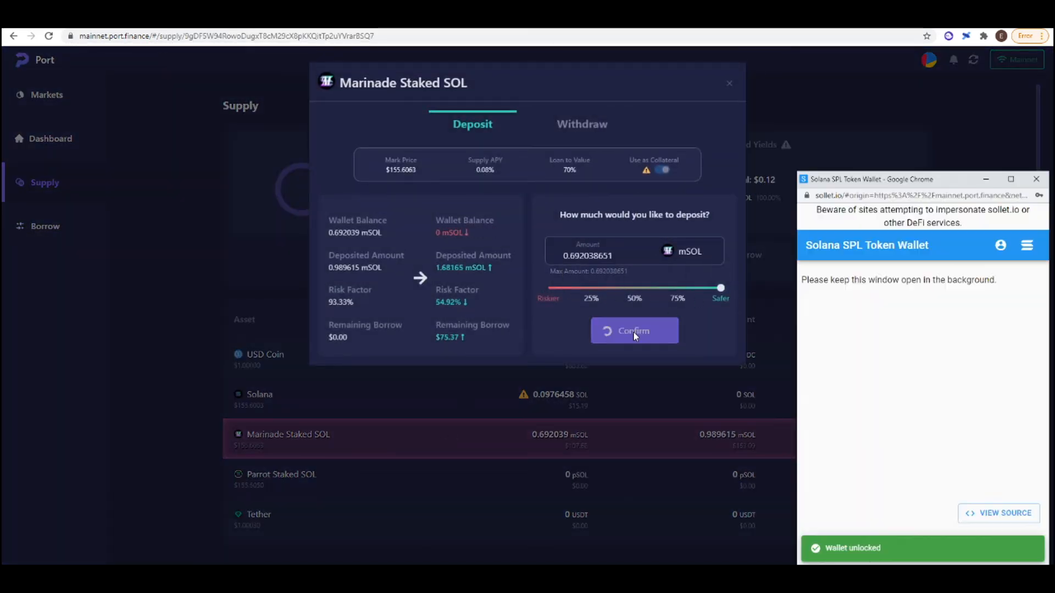
left_click(633, 330)
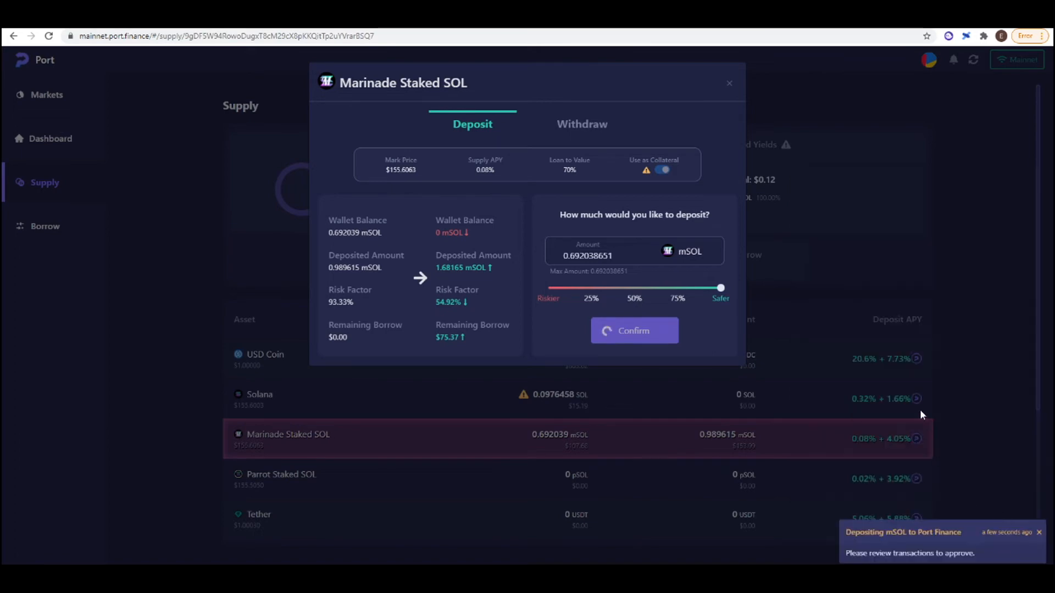
mouse_move(957, 411)
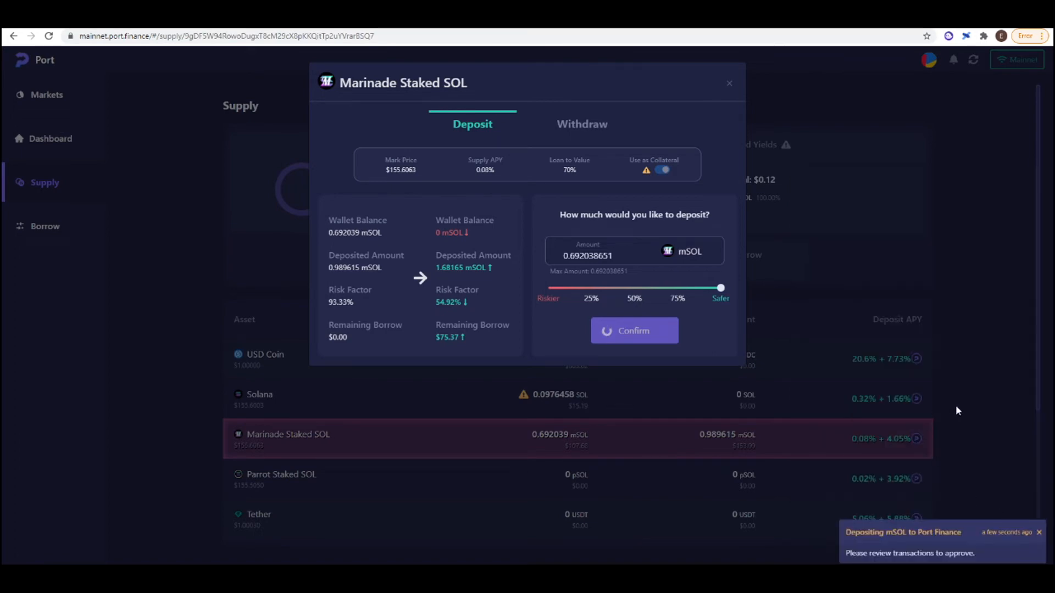
left_click(632, 330)
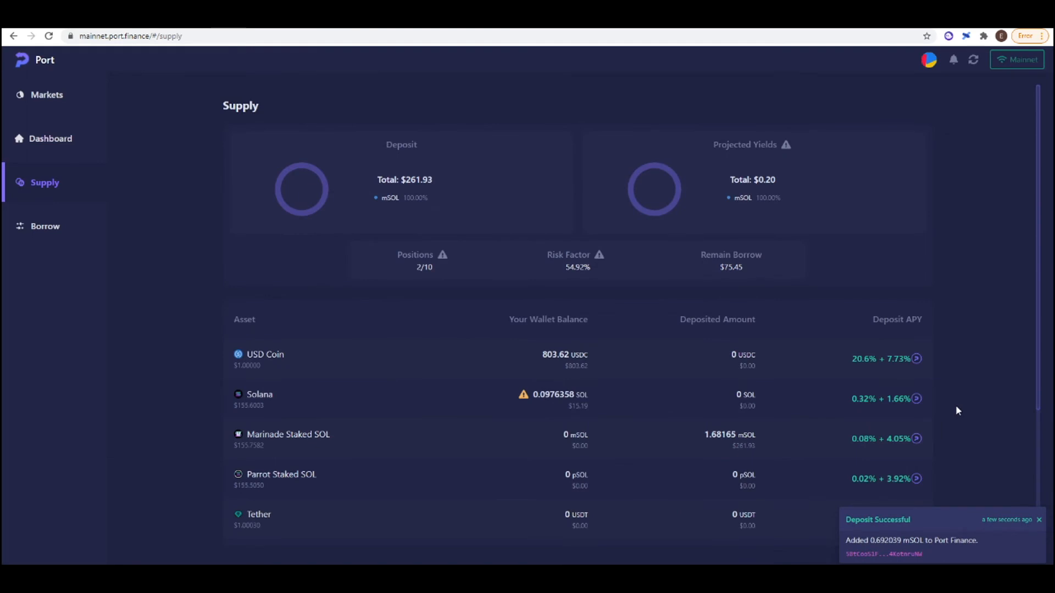
mouse_move(917, 417)
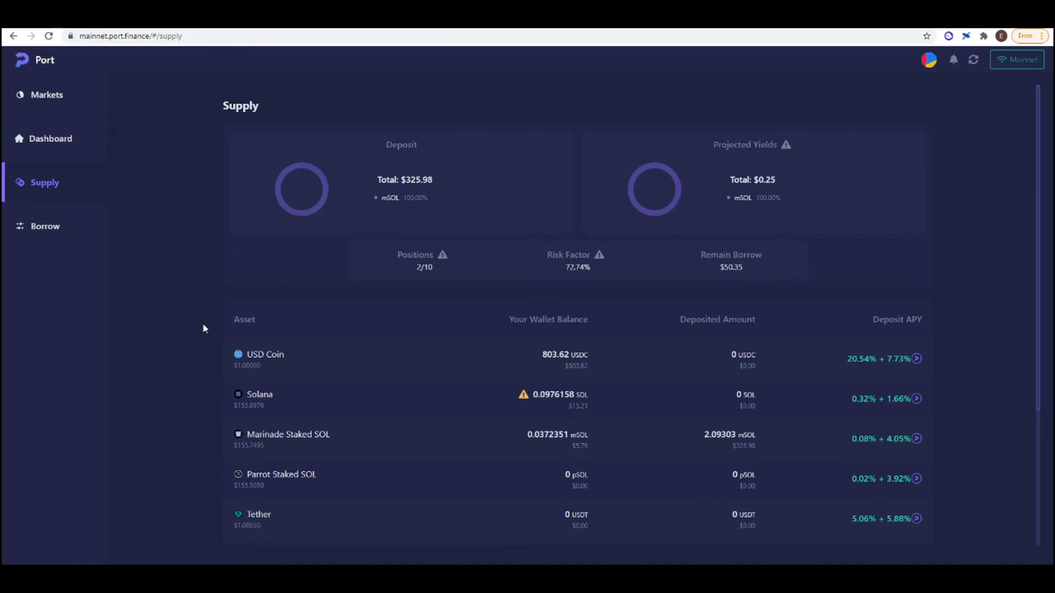
mouse_move(696, 429)
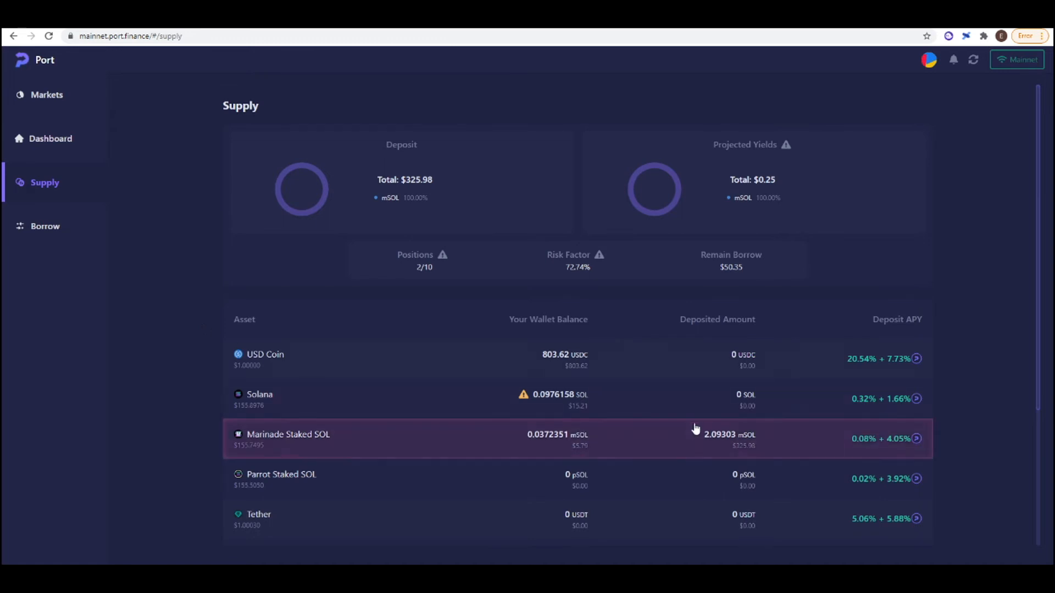
mouse_move(179, 328)
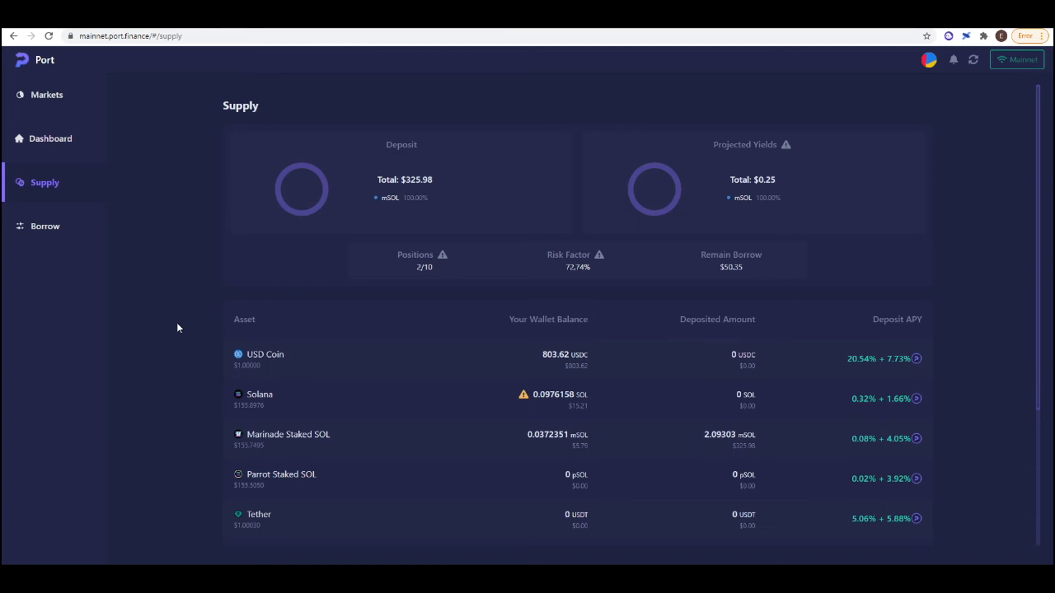
- Submit a second borrow of about 0.31 mSOL, raising the projected risk factor to 92.43%
left_click(45, 226)
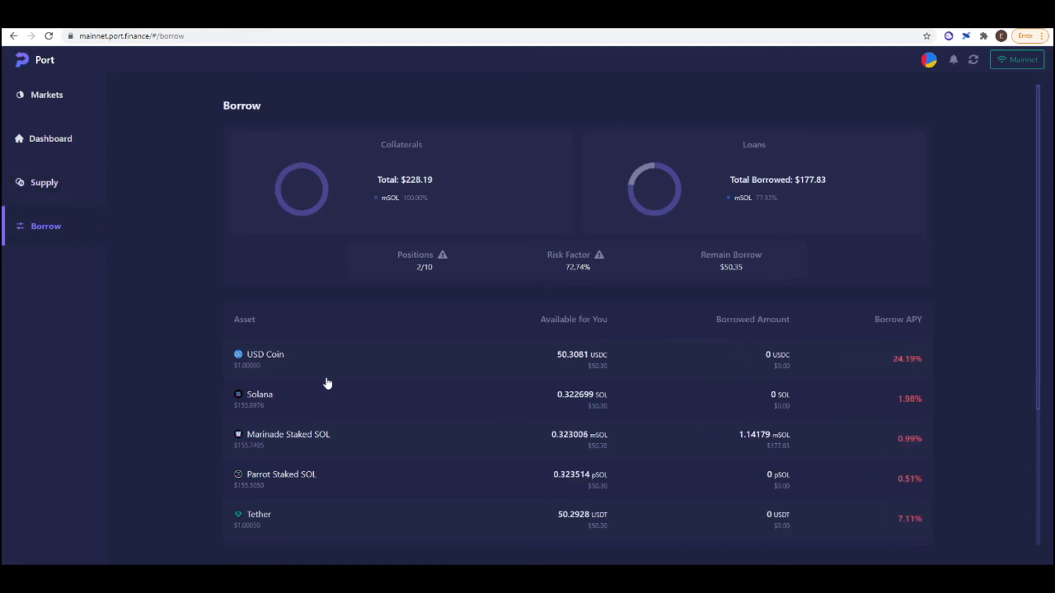
left_click(288, 434)
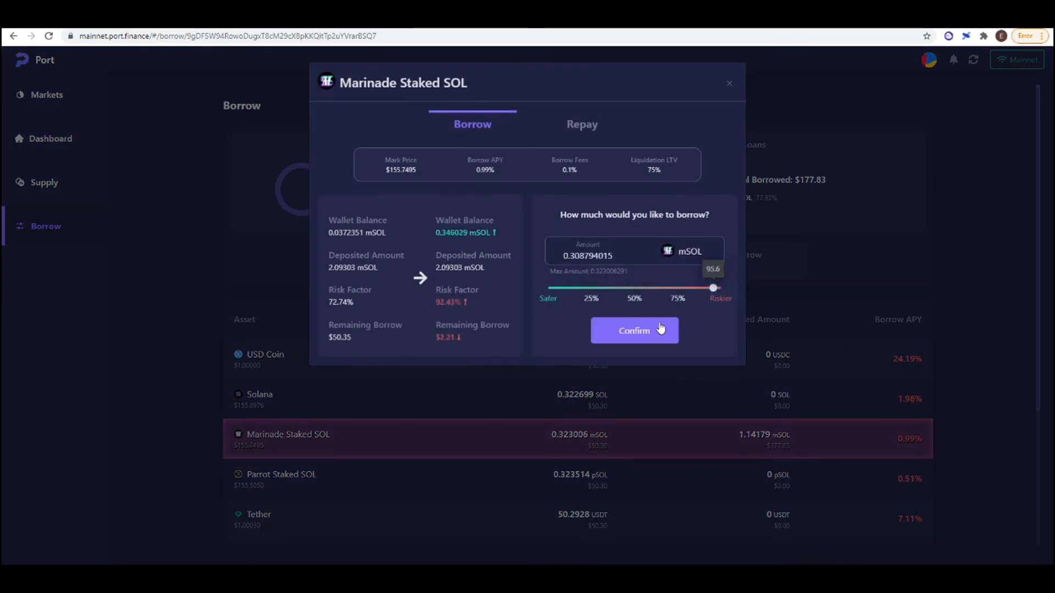
left_click(632, 330)
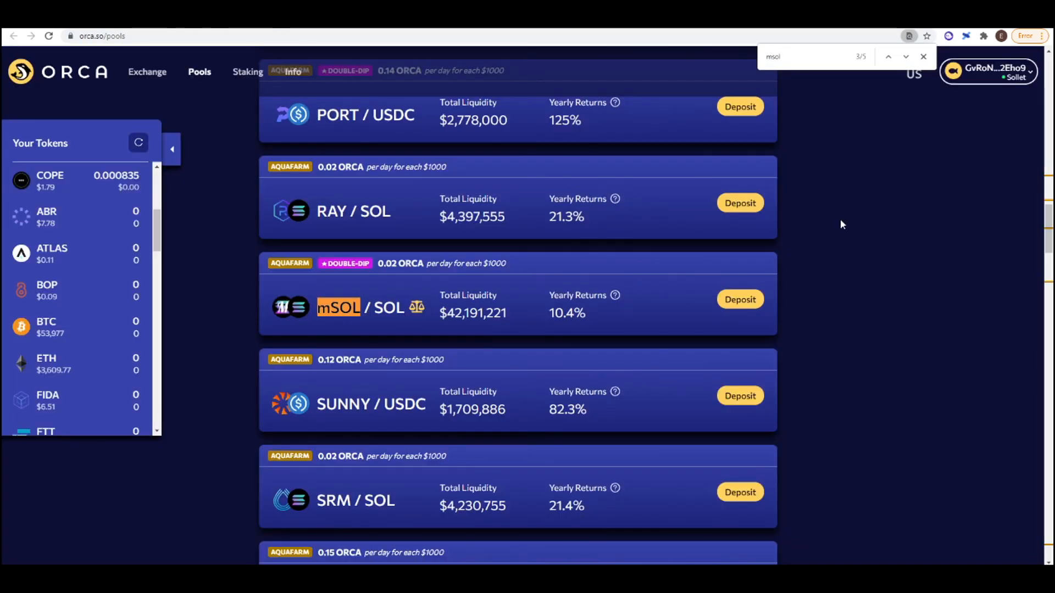
mouse_move(400, 324)
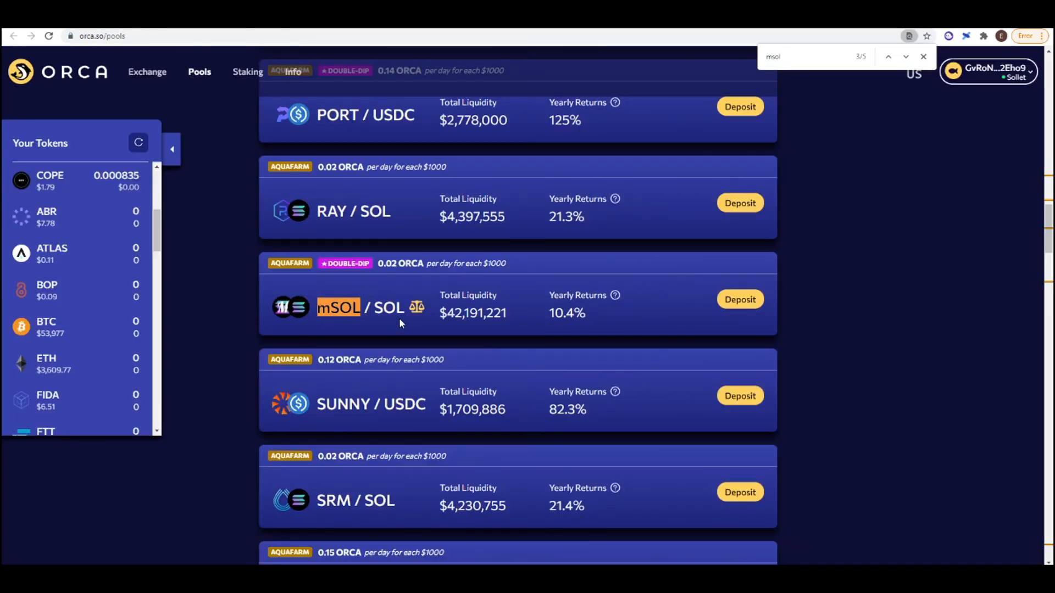
mouse_move(589, 284)
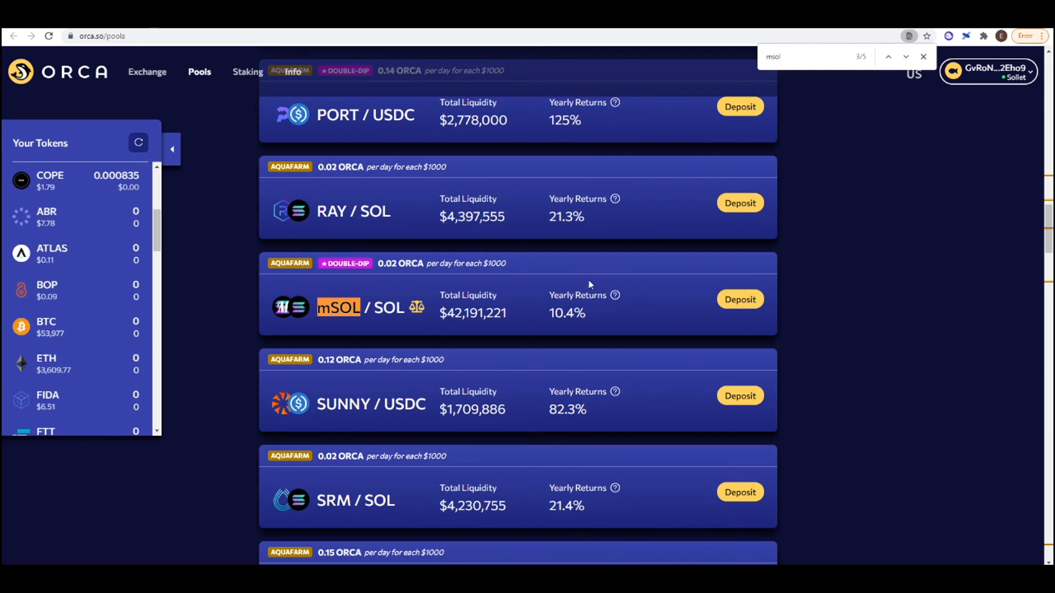
mouse_move(642, 321)
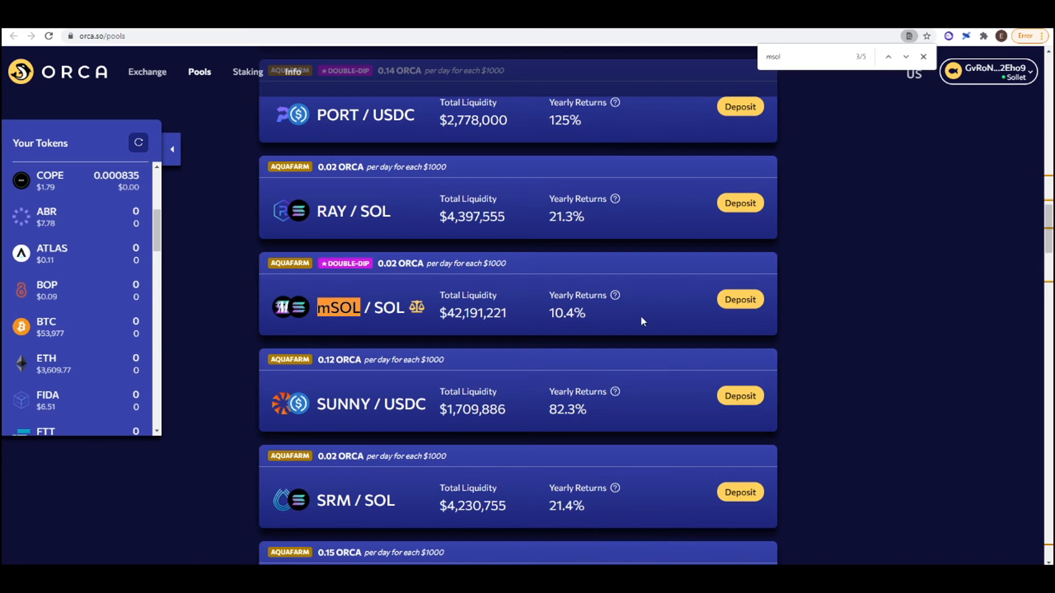
- Deposit 0.17301 mSOL and 0.35640 SOL into Orca's mSOL/SOL pool, acknowledging the risk notice
left_click(740, 299)
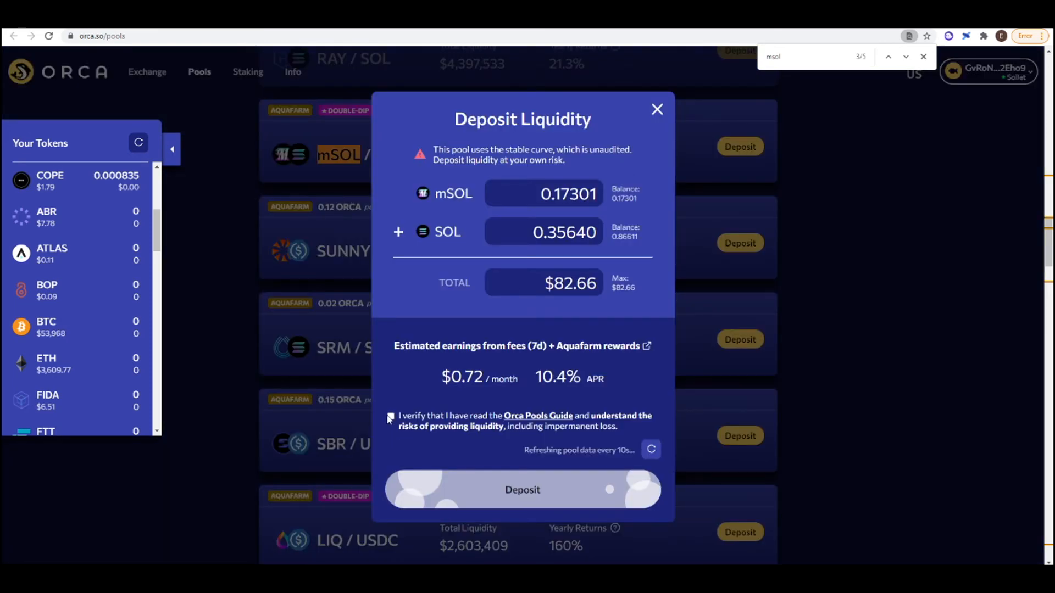
left_click(391, 416)
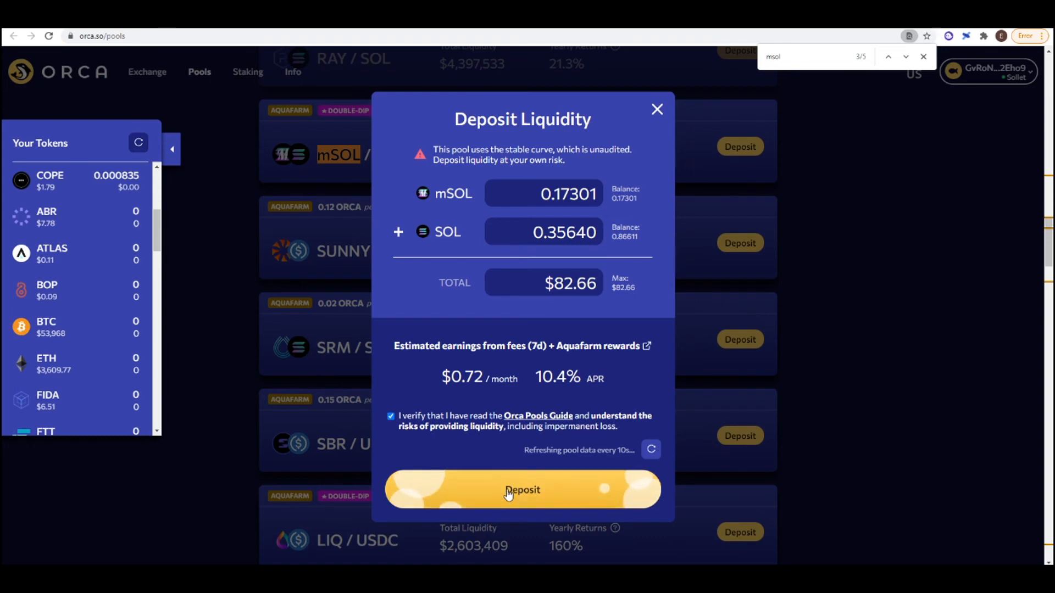
left_click(522, 490)
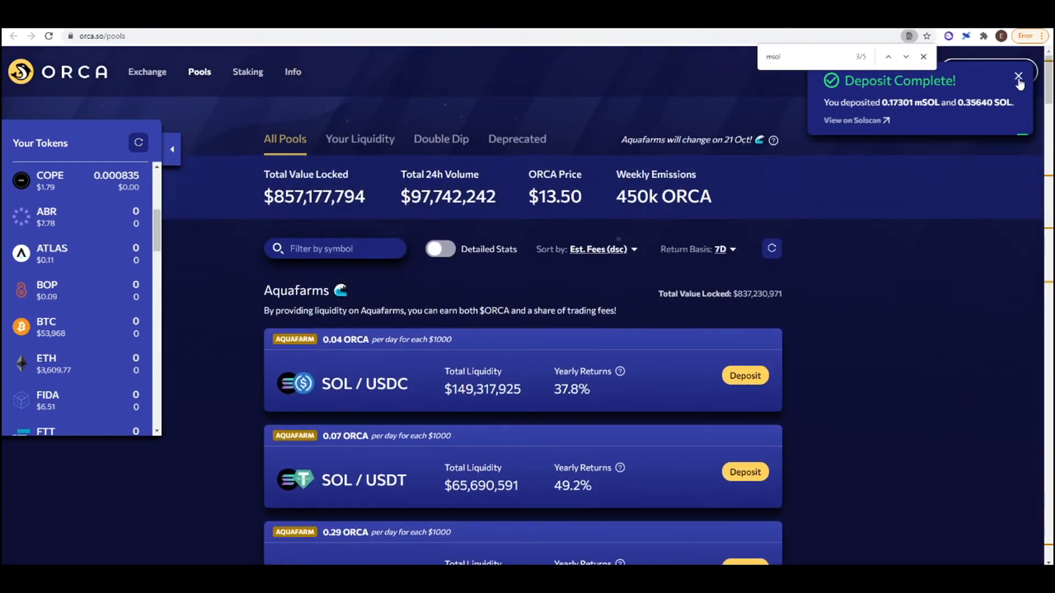
left_click(1018, 77)
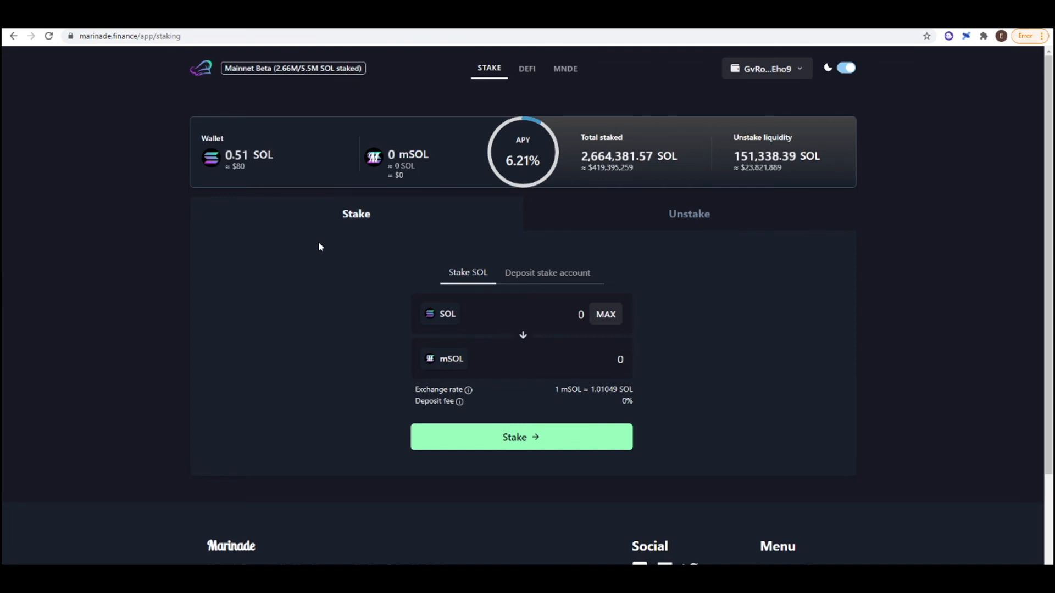
mouse_move(326, 260)
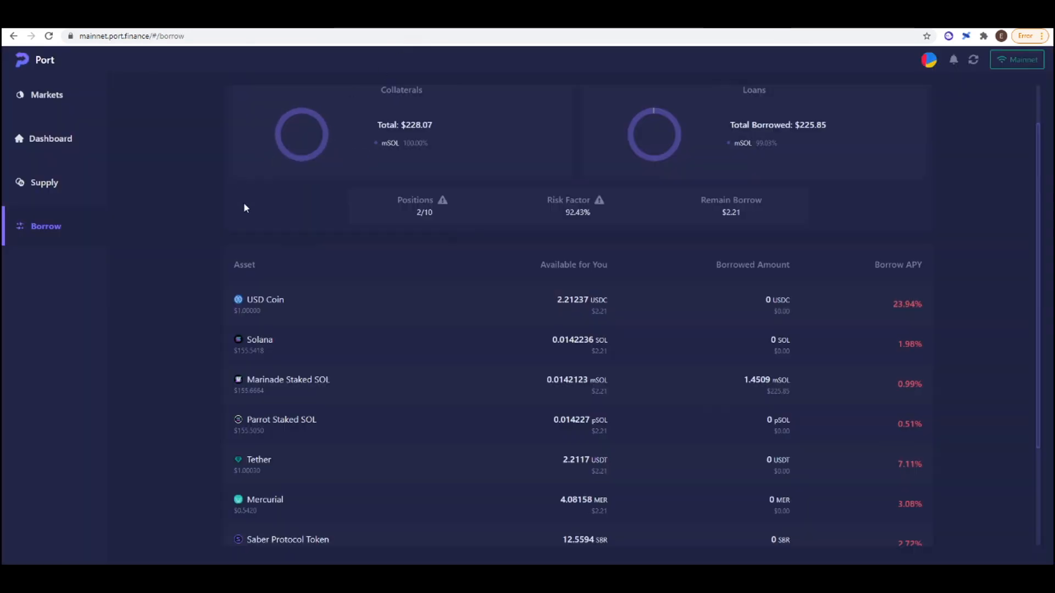
- Review the Supply overview showing 2.09303 mSOL deposited at 92.43% risk factor
scroll("down", 3)
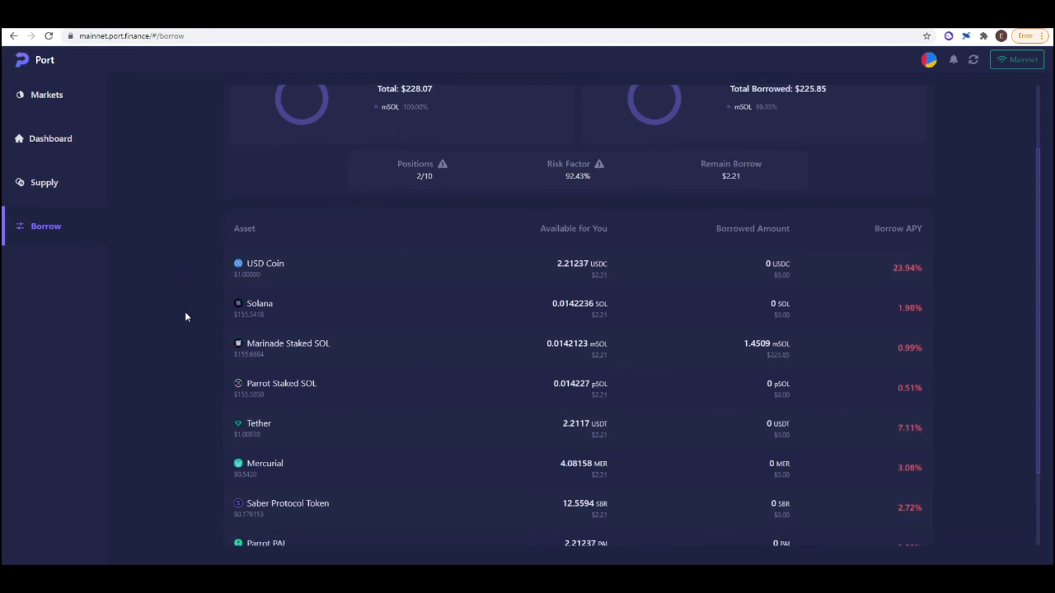
left_click(45, 182)
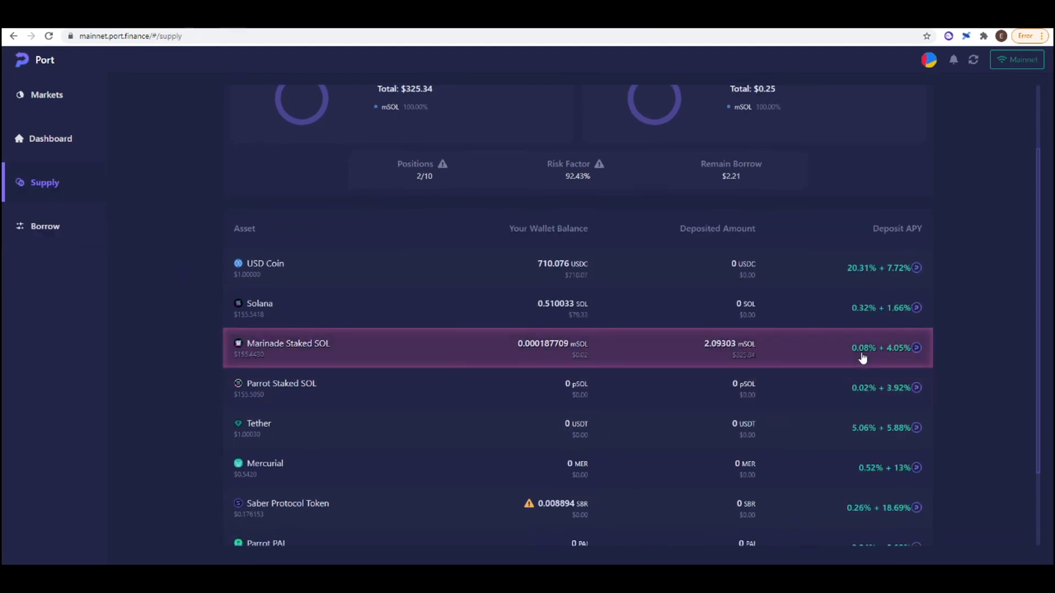
mouse_move(895, 371)
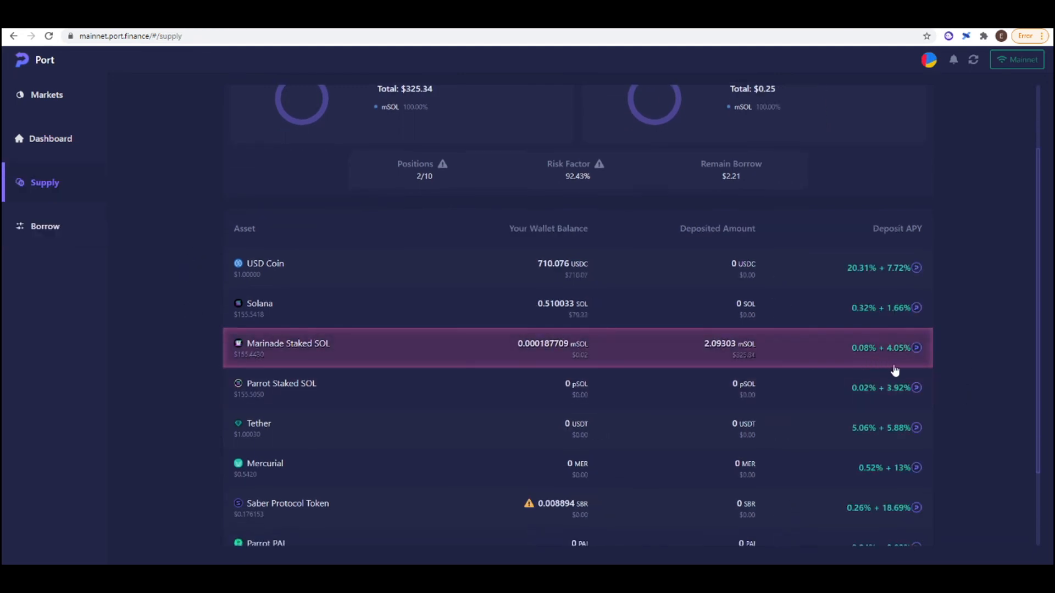
mouse_move(906, 362)
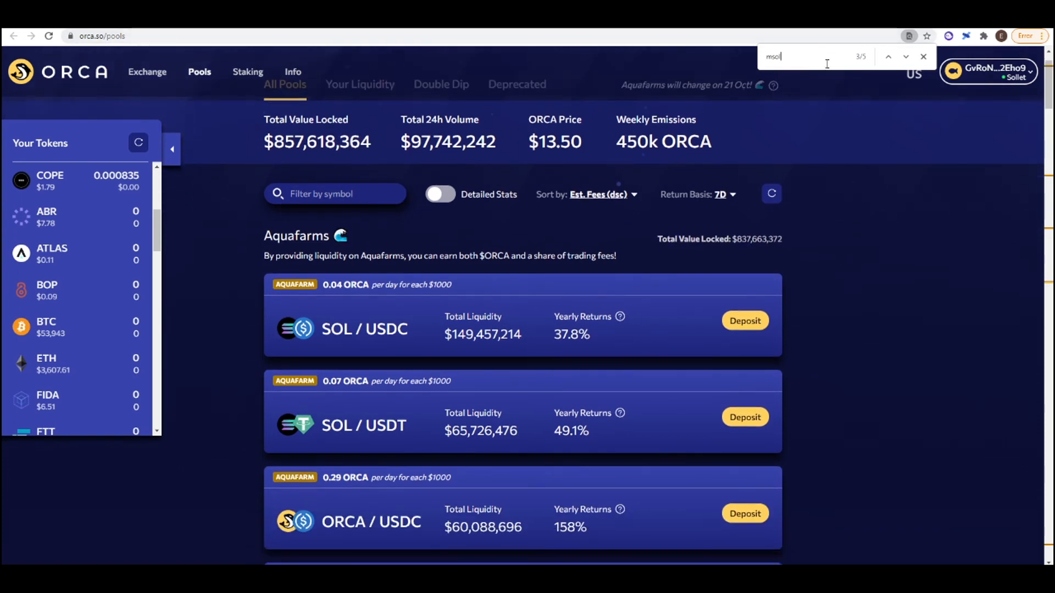
- Jump through the mSOL find matches to reach the mSOL/SOL pool with its active position
left_click(887, 56)
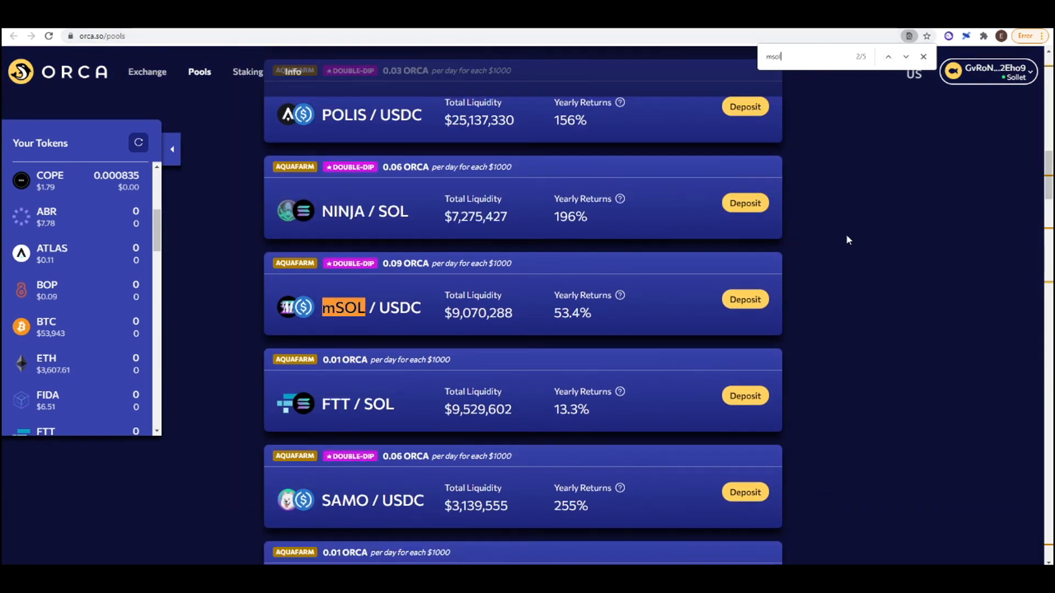
left_click(905, 57)
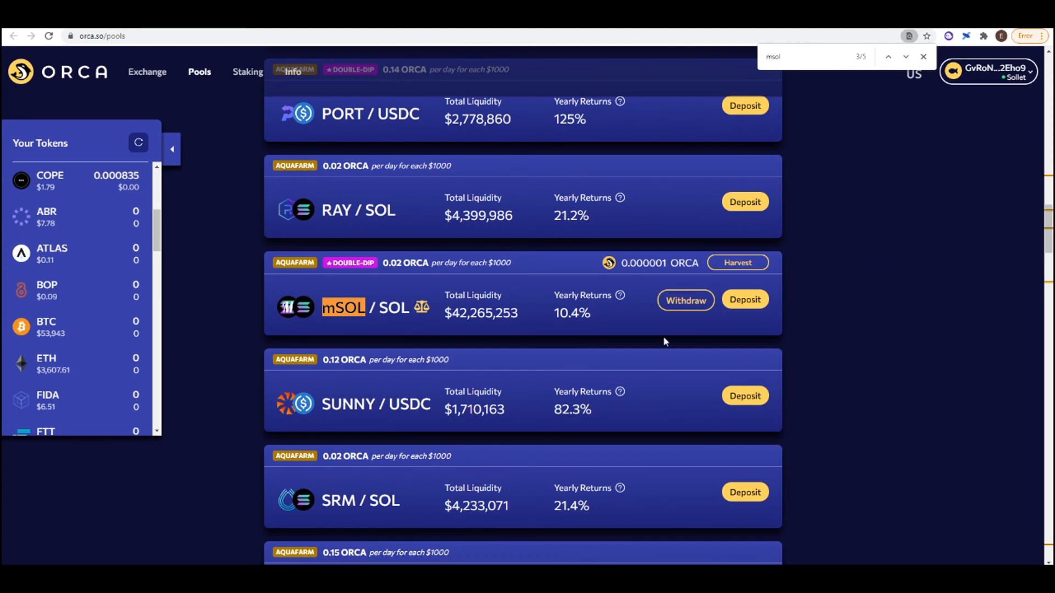
mouse_move(619, 325)
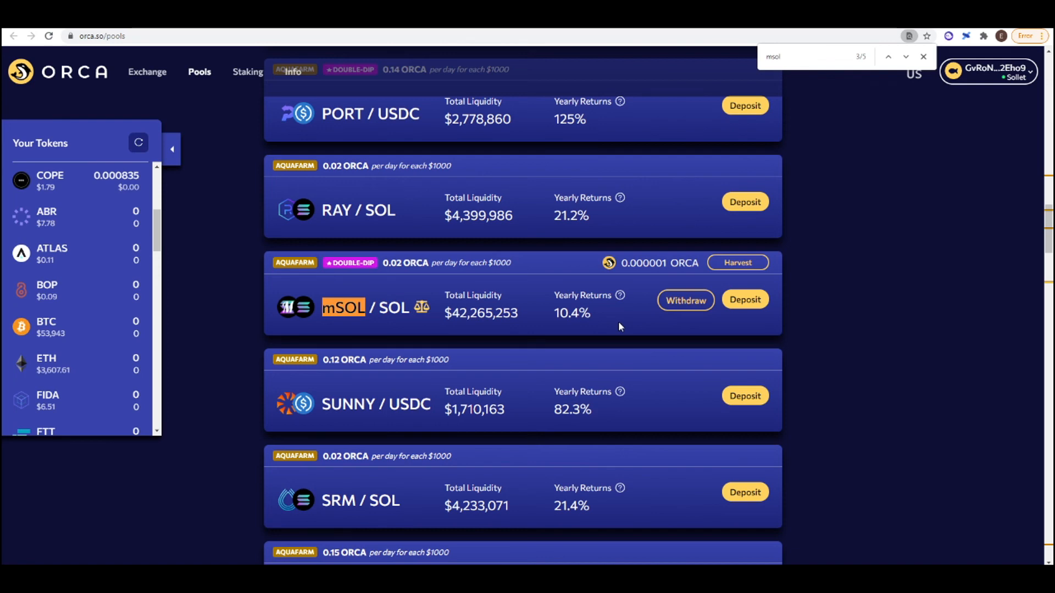
mouse_move(824, 321)
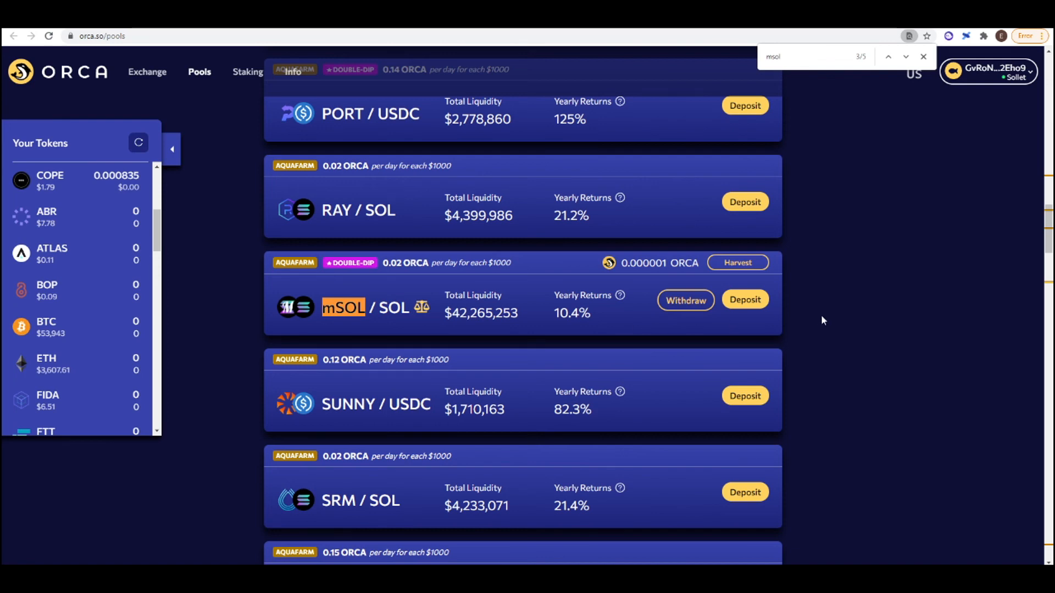